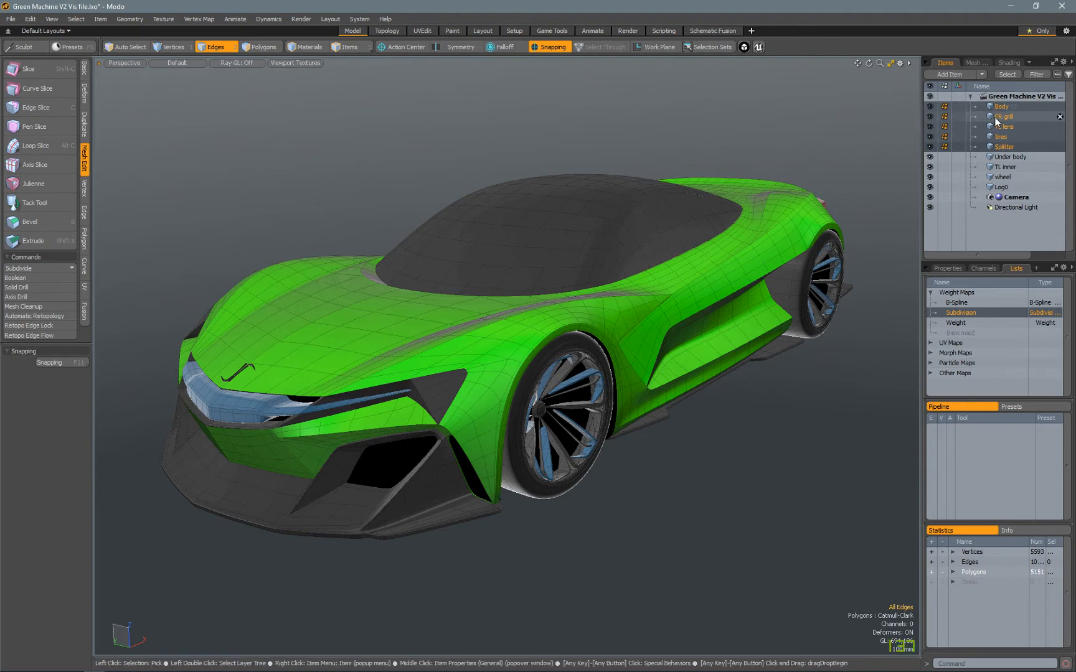
- Export the selected car parts as a Wavefront OBJ file
right_click(1001, 117)
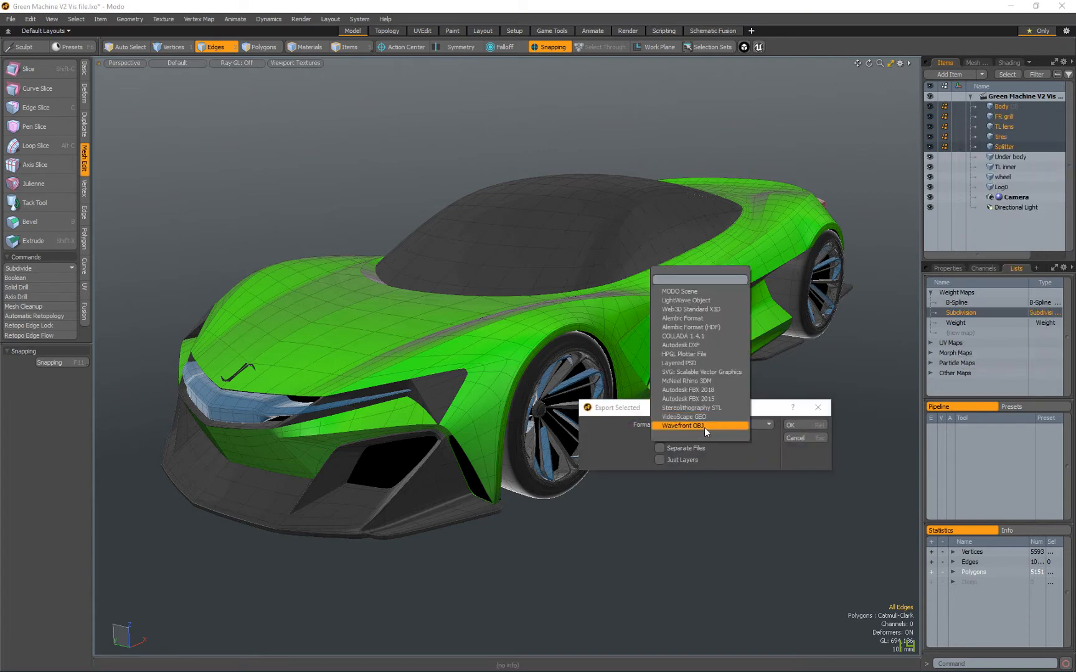
left_click(688, 426)
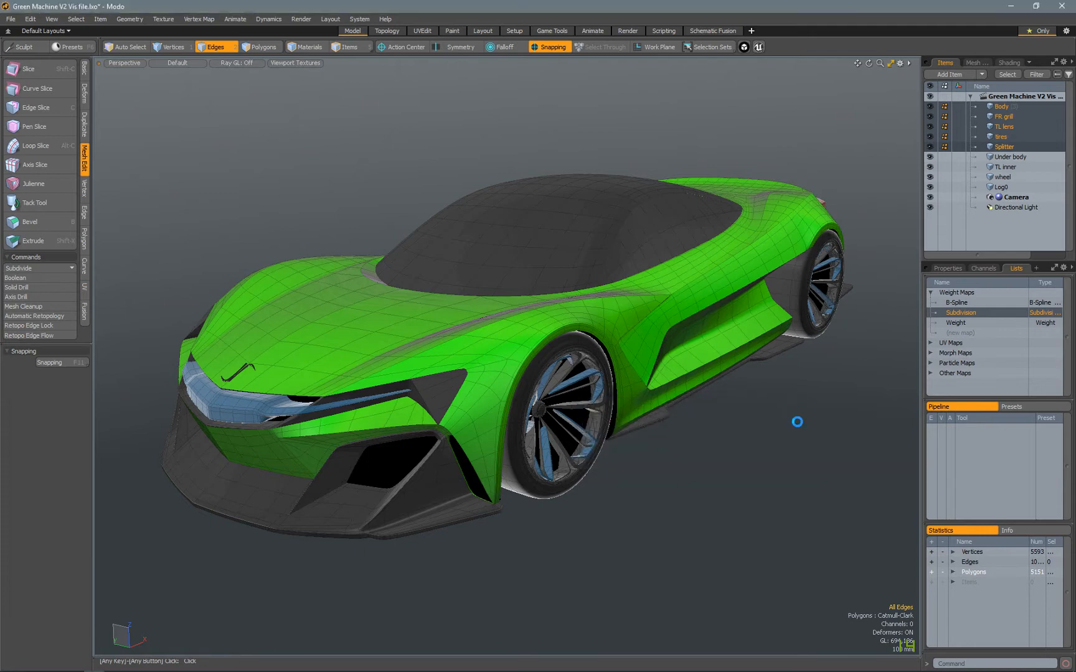
mouse_move(655, 277)
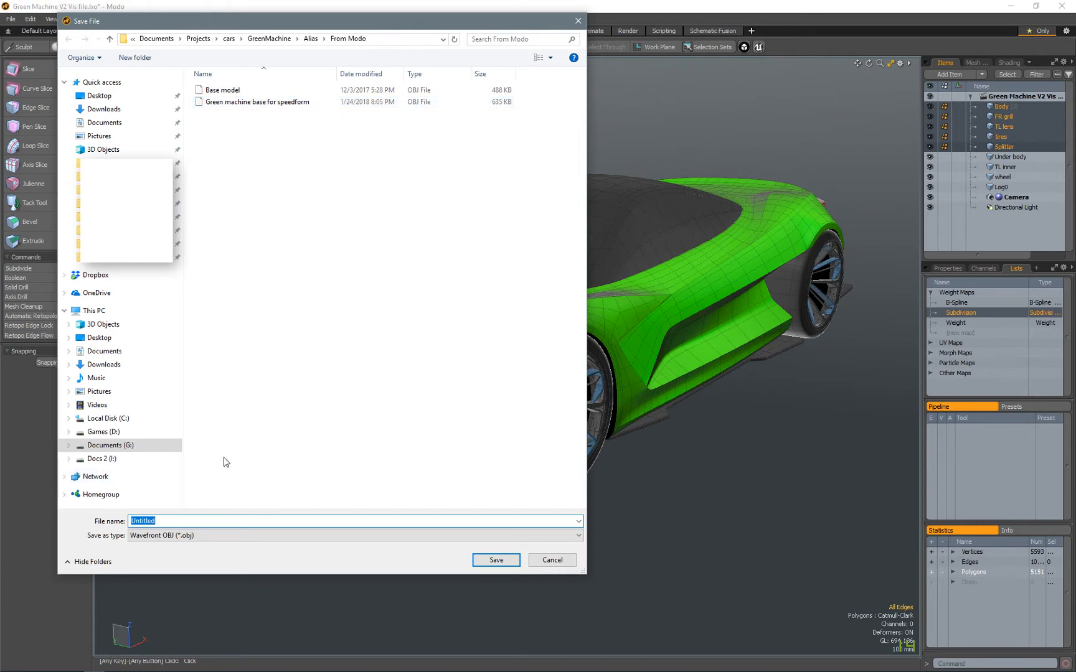
mouse_move(222, 371)
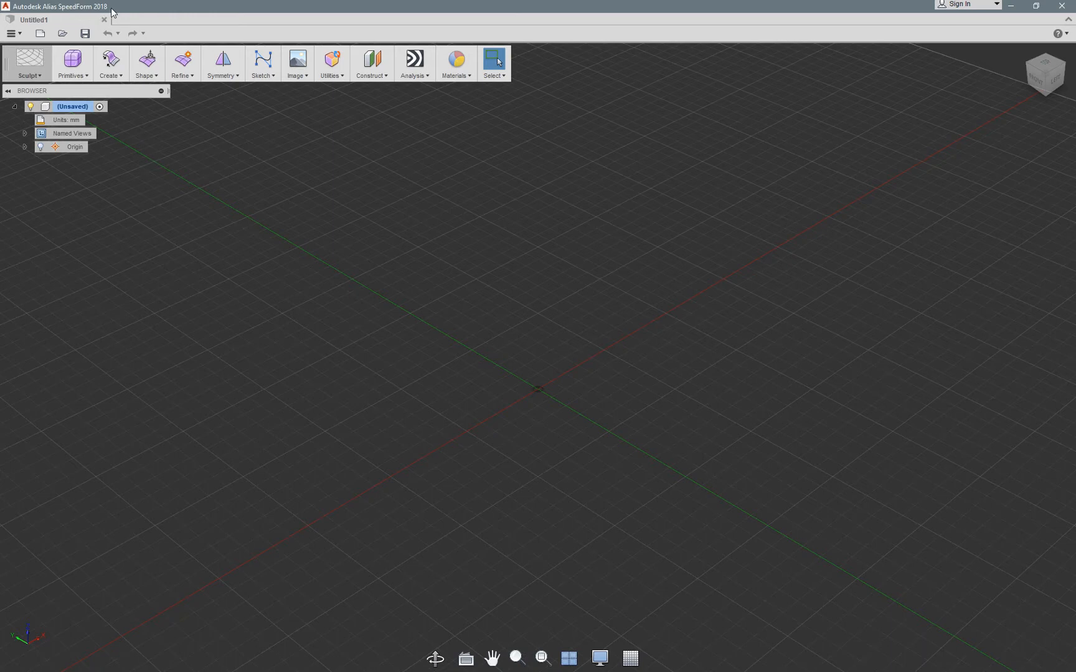
mouse_move(871, 175)
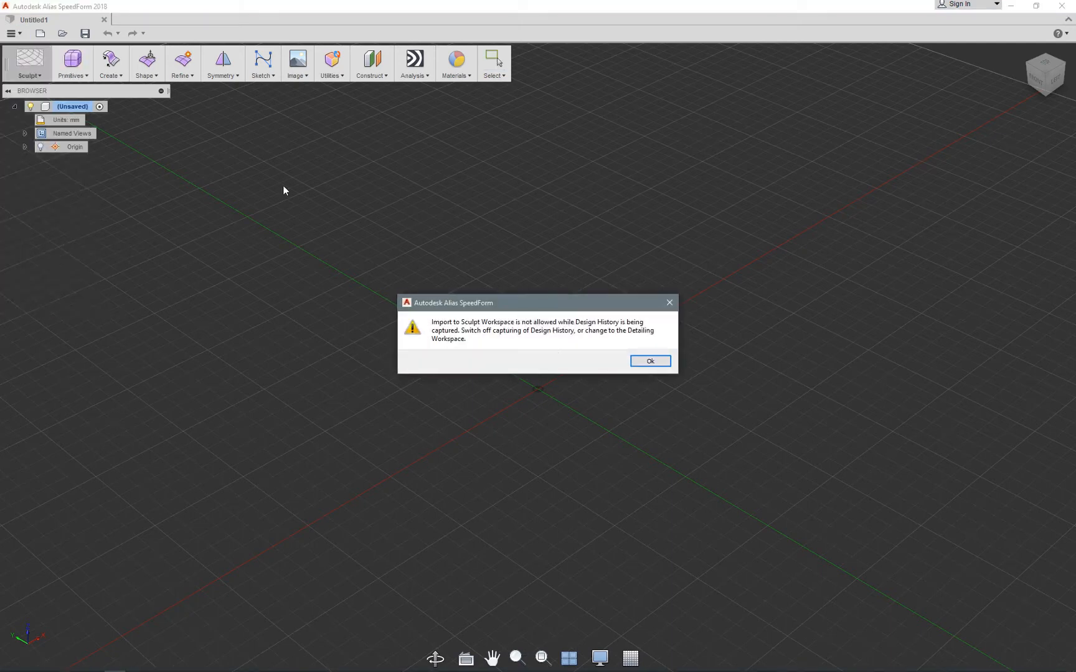
mouse_move(526, 323)
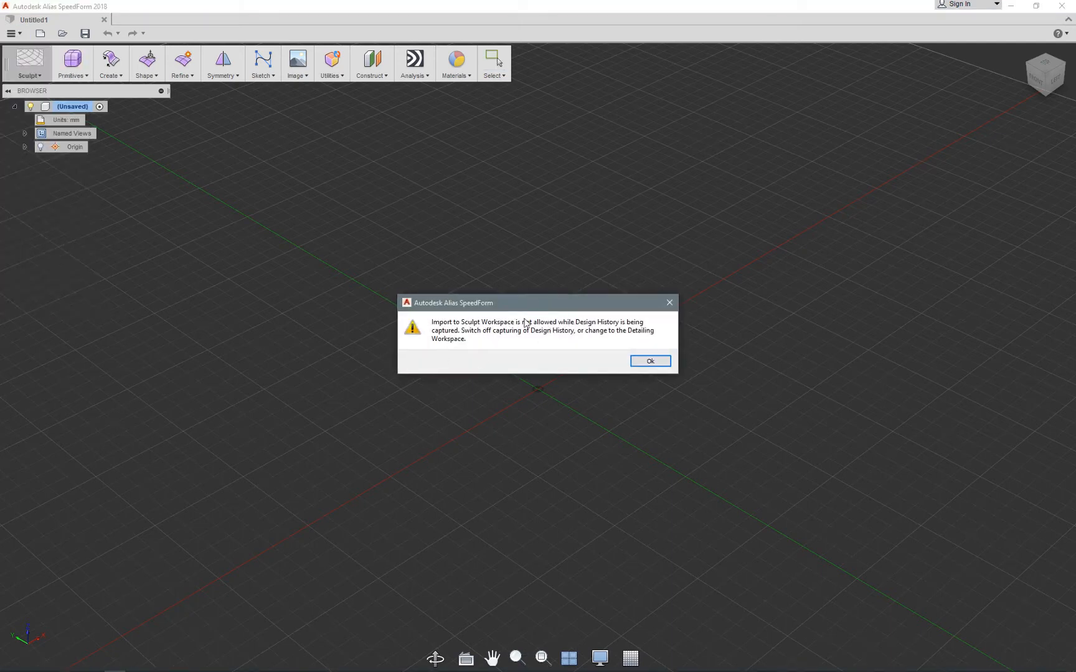
mouse_move(649, 361)
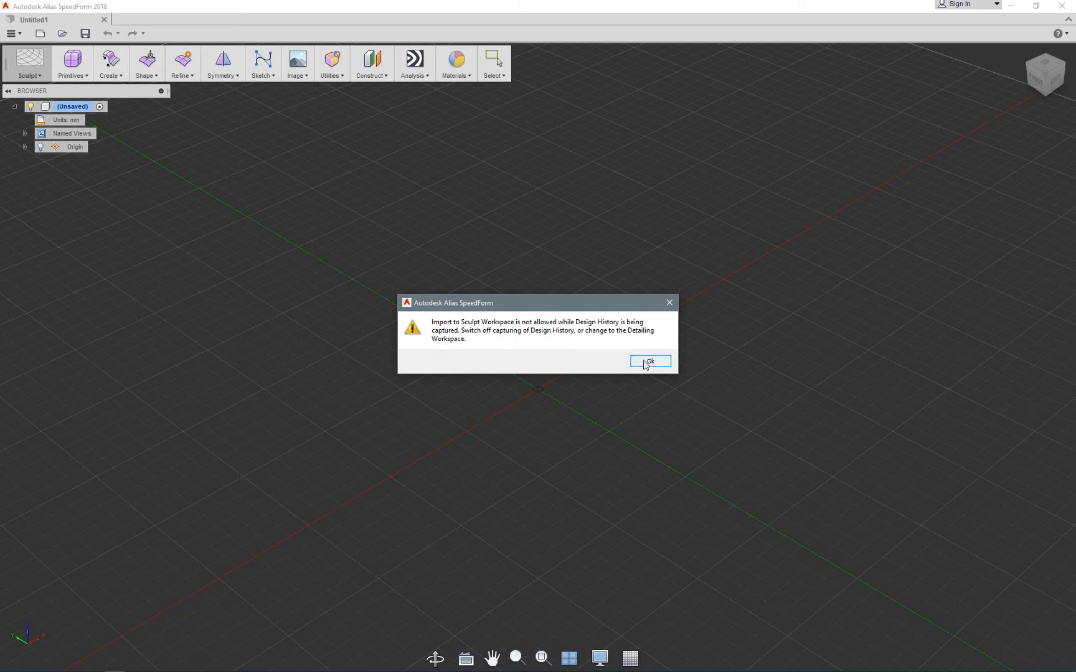
left_click(647, 362)
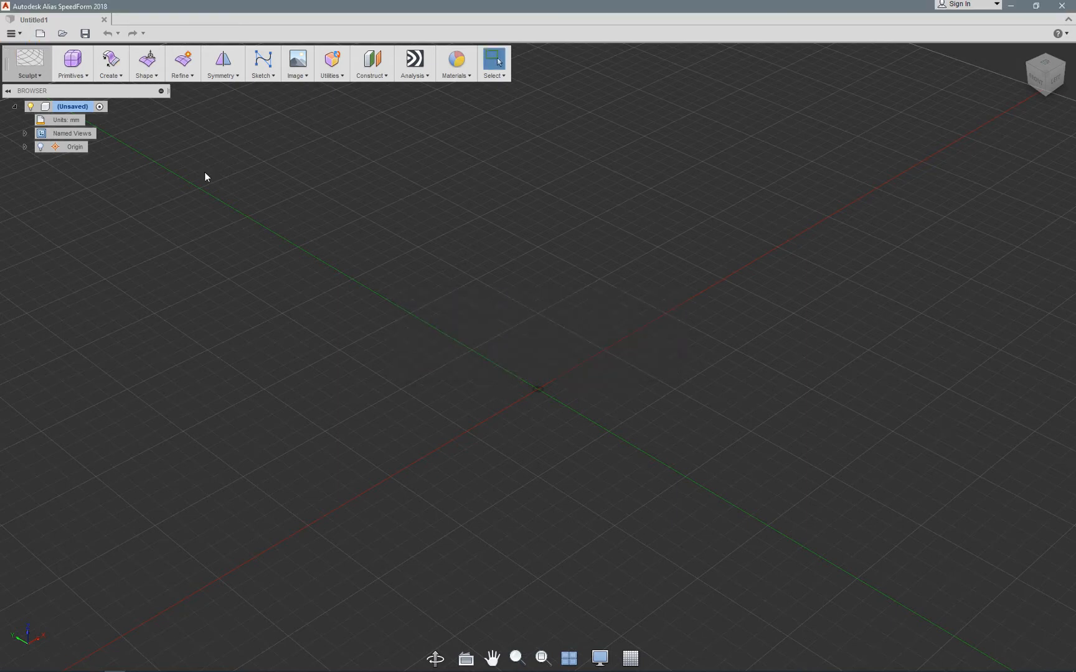
mouse_move(594, 351)
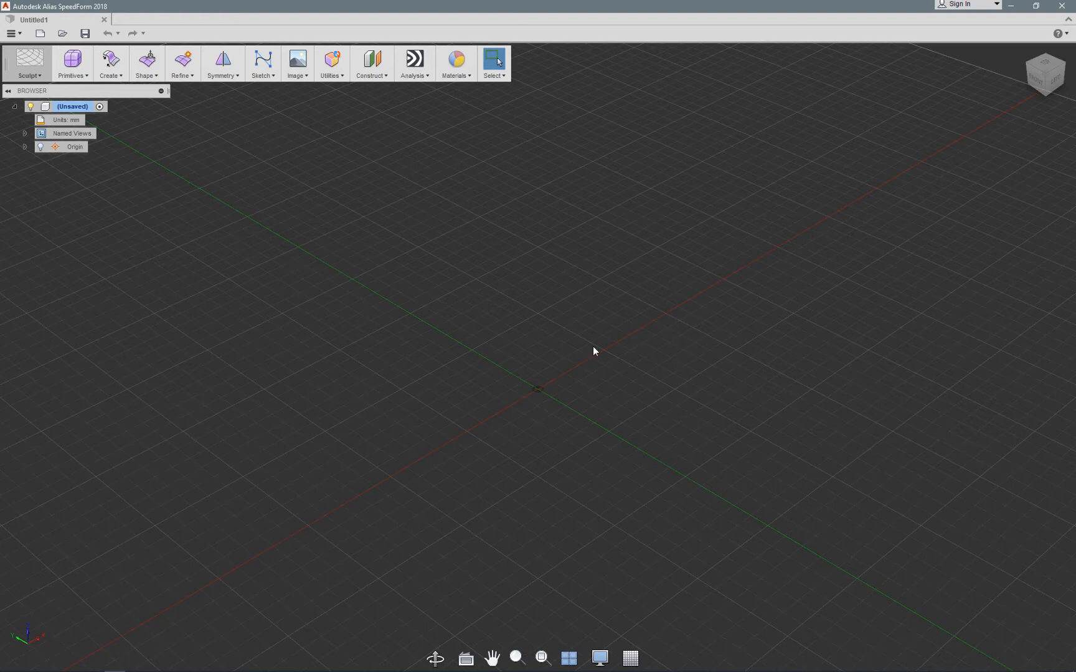
- Set the Alias SpeedForm preference Design History to 'Do not capture Design History'
left_click(11, 33)
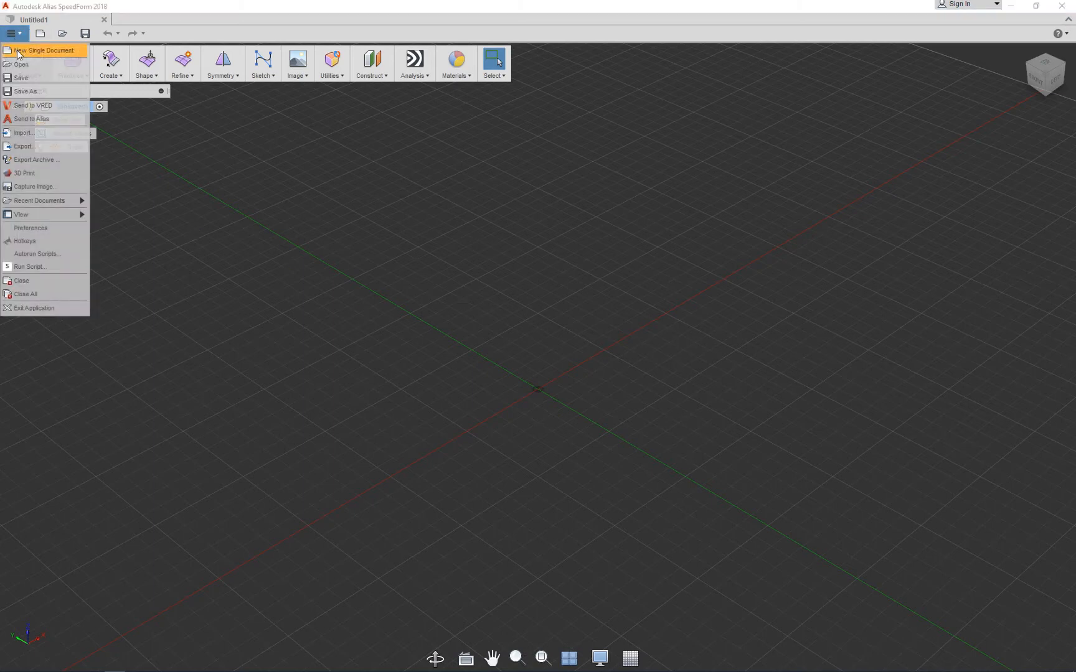
left_click(32, 228)
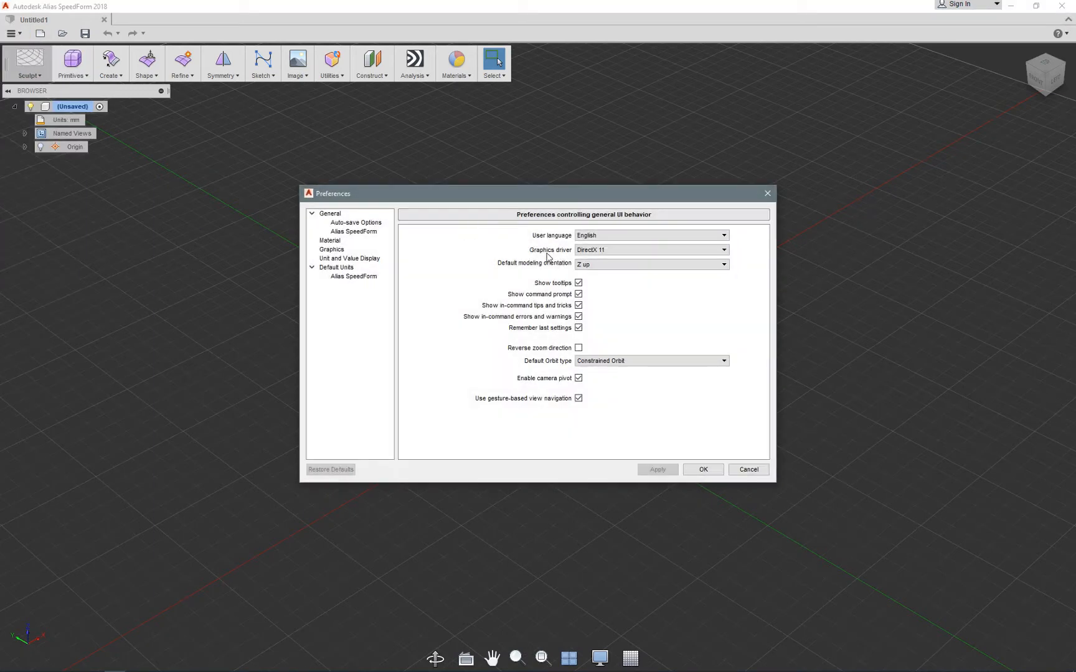
left_click(353, 232)
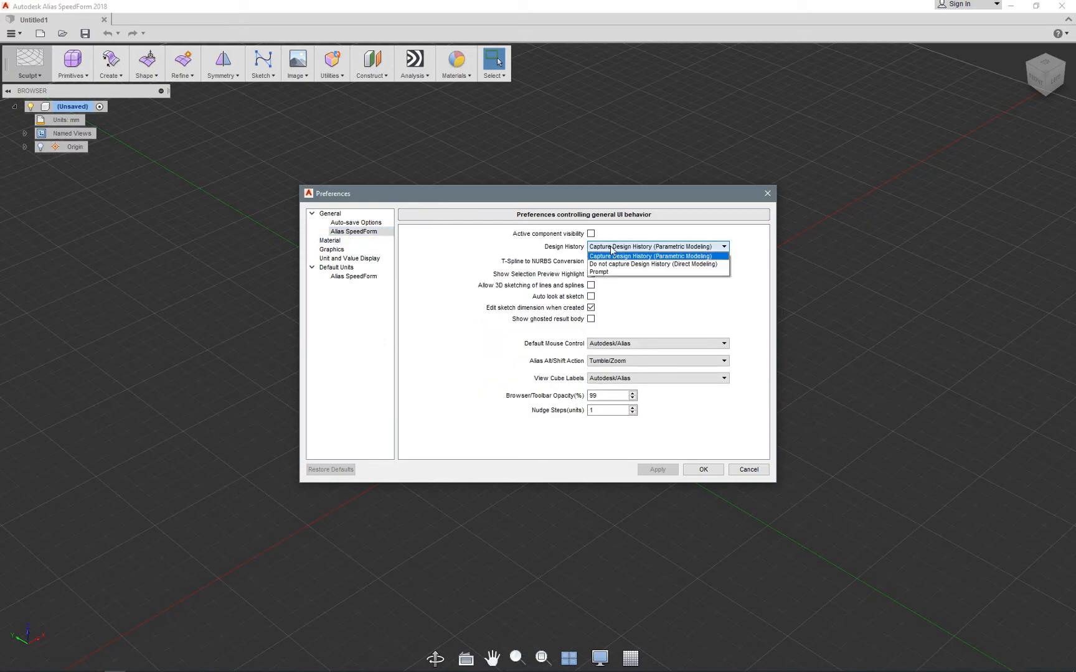
left_click(653, 264)
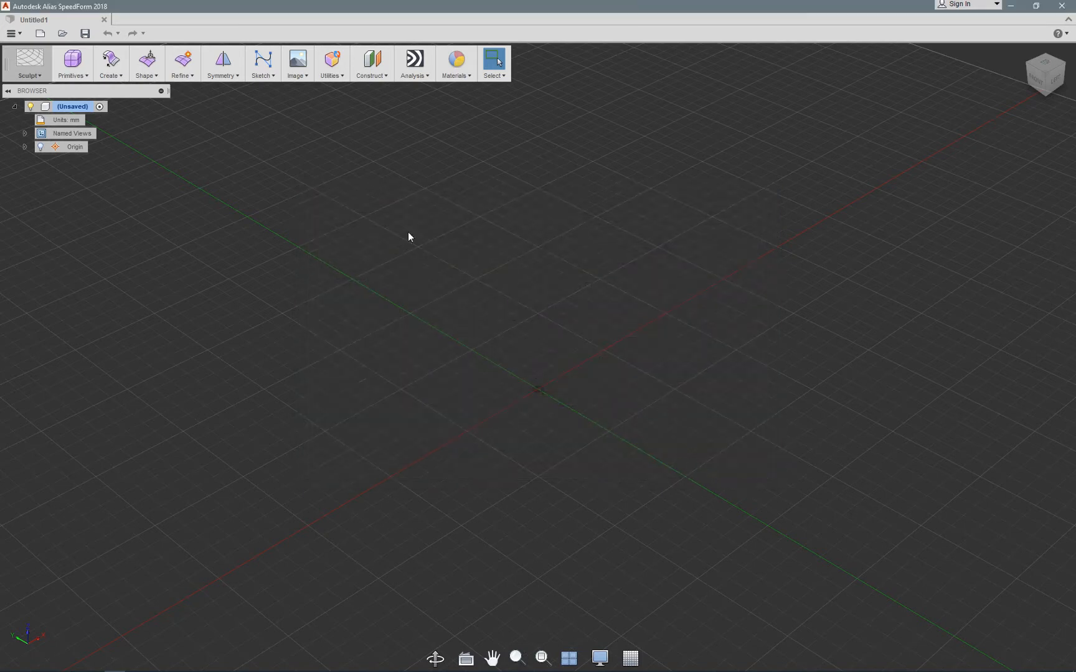
mouse_move(258, 232)
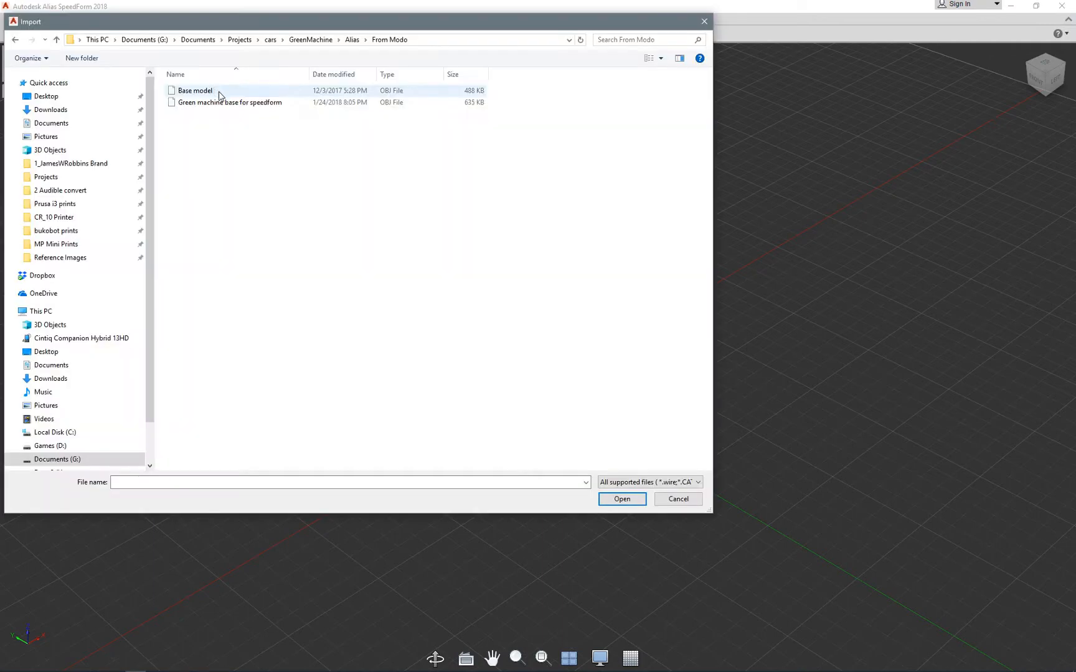
- Import the 'Green machine base for speedform' OBJ from the From Modo folder
left_click(228, 102)
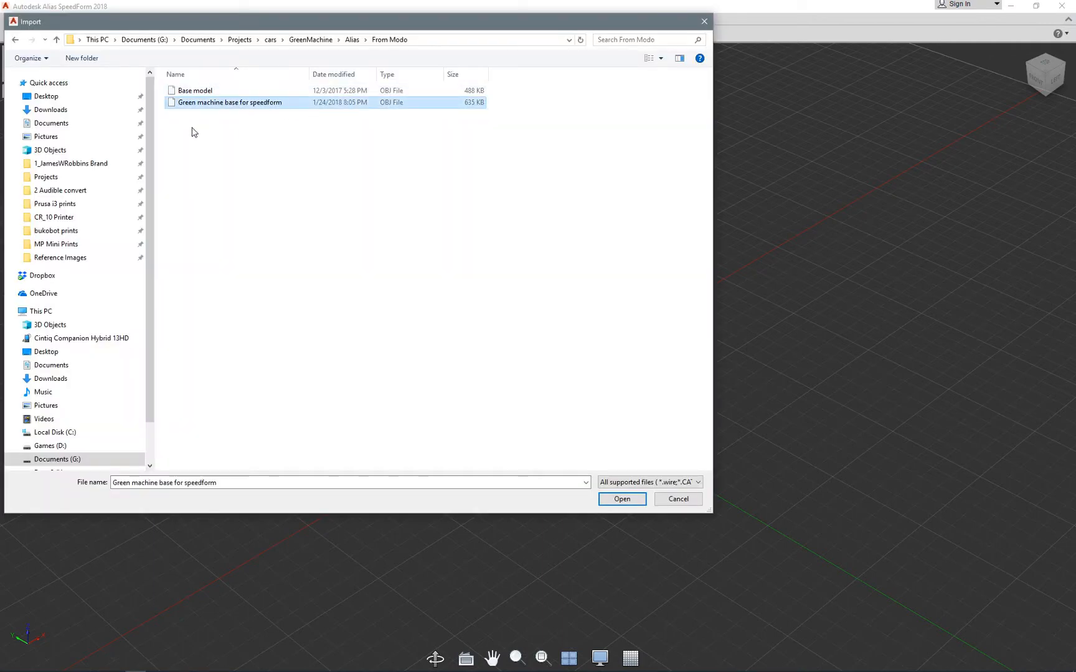
left_click(621, 499)
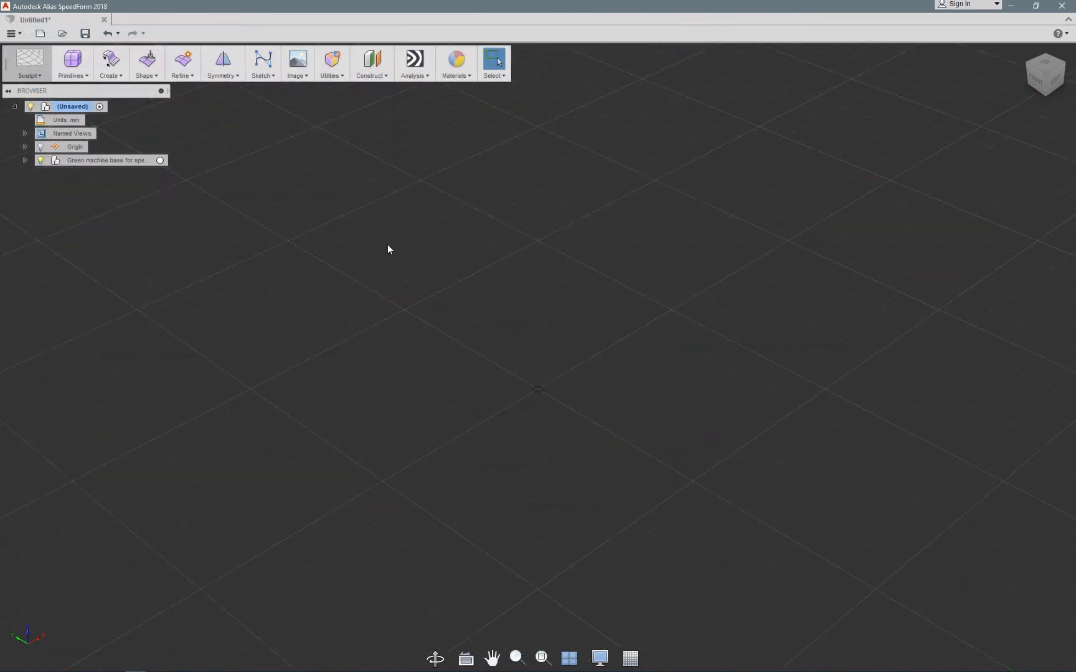
mouse_move(721, 246)
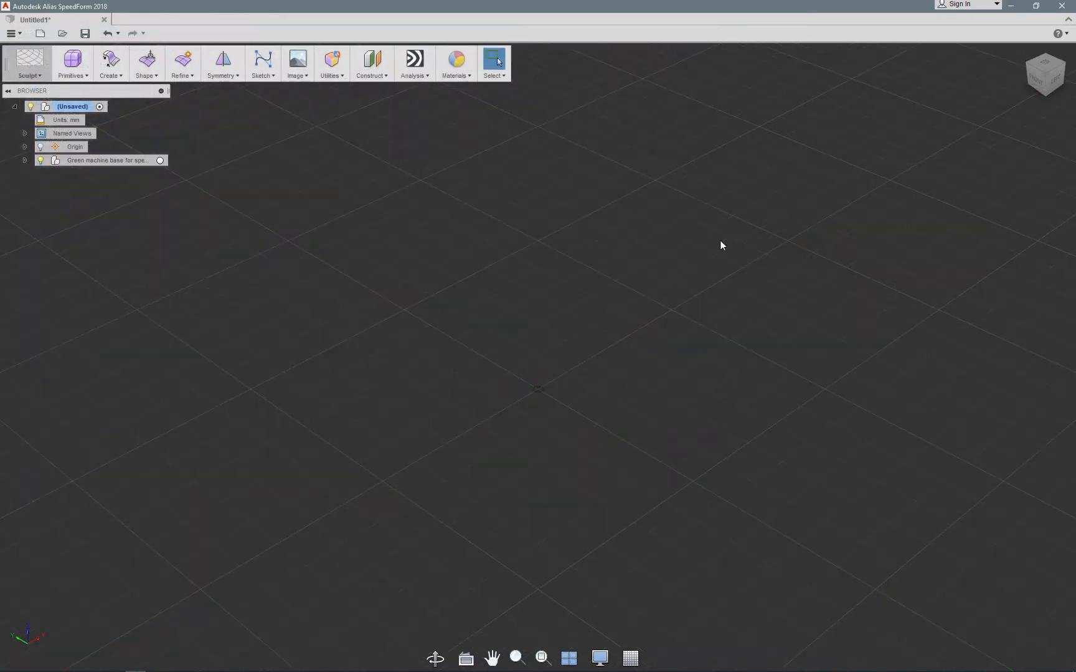
mouse_move(683, 239)
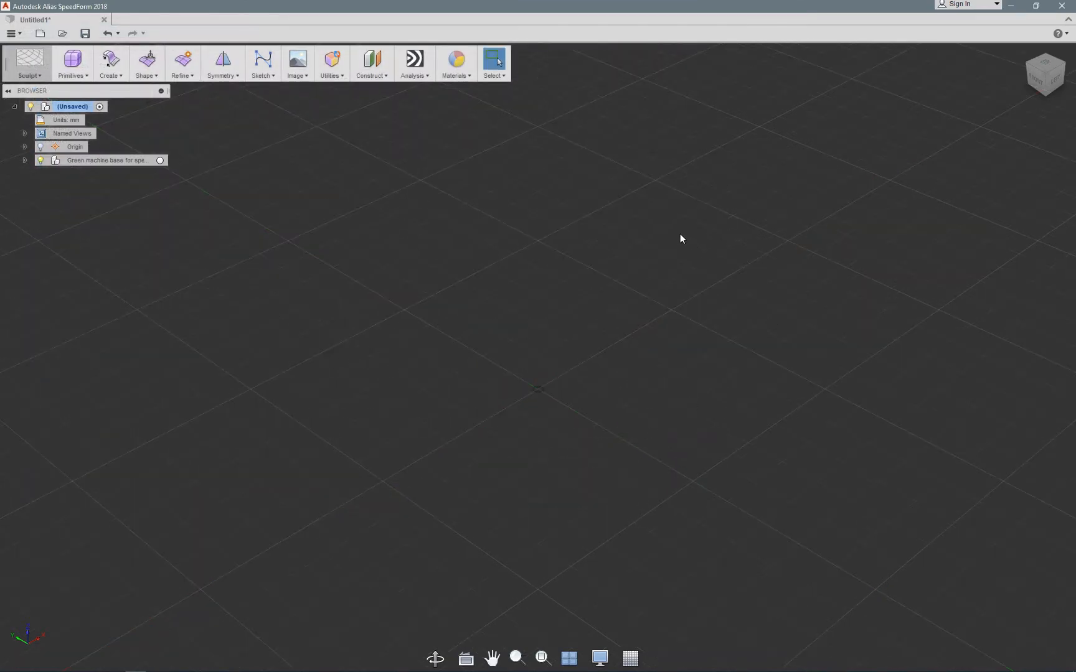
mouse_move(800, 237)
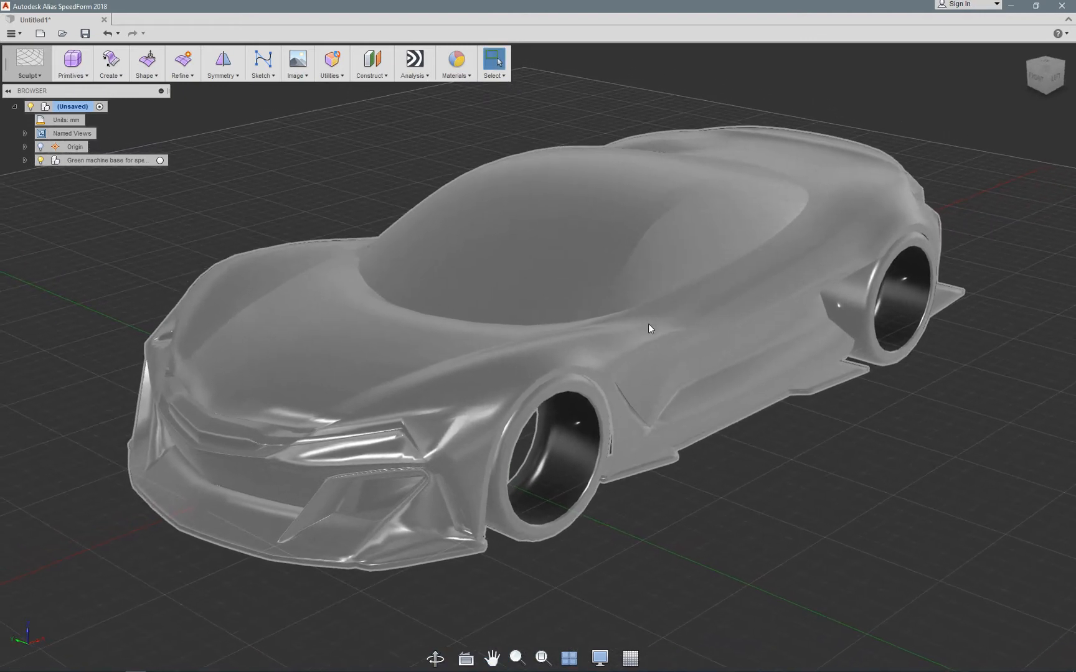
mouse_move(650, 306)
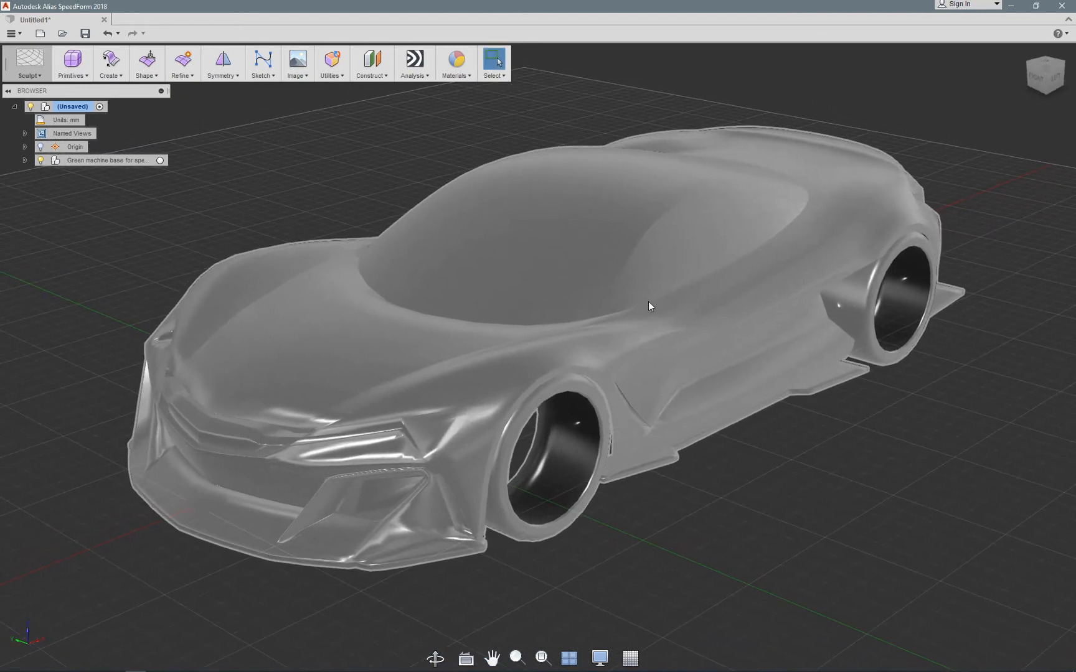
- Expand the imported component to its Default mesh body and select that body
left_click_drag(650, 306, 611, 362)
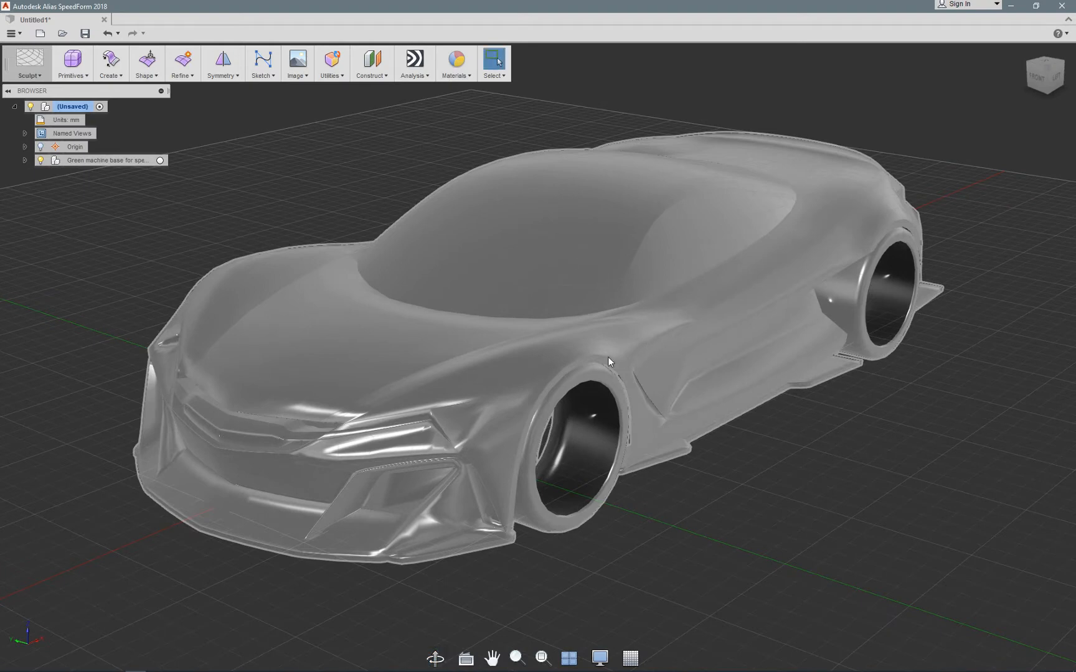
mouse_move(563, 279)
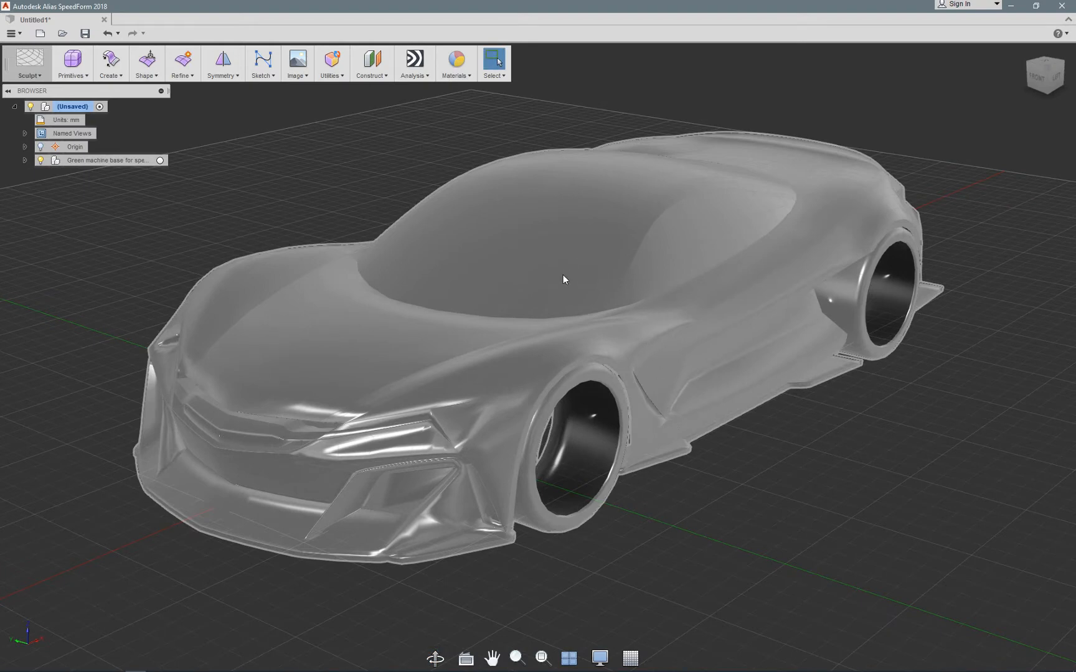
left_click(106, 159)
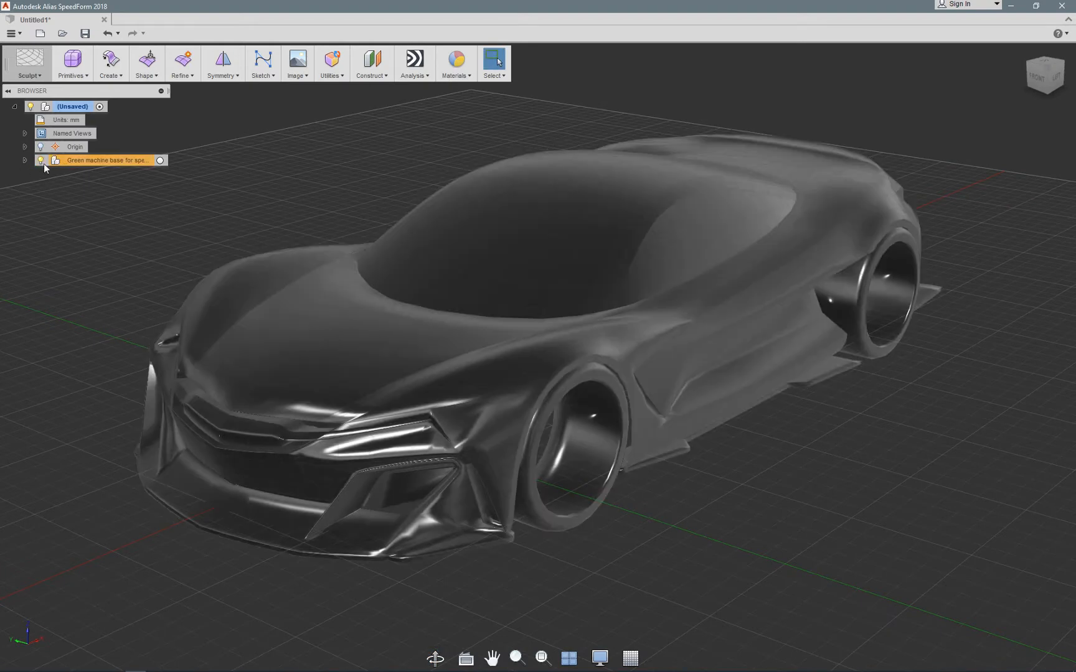
left_click(25, 160)
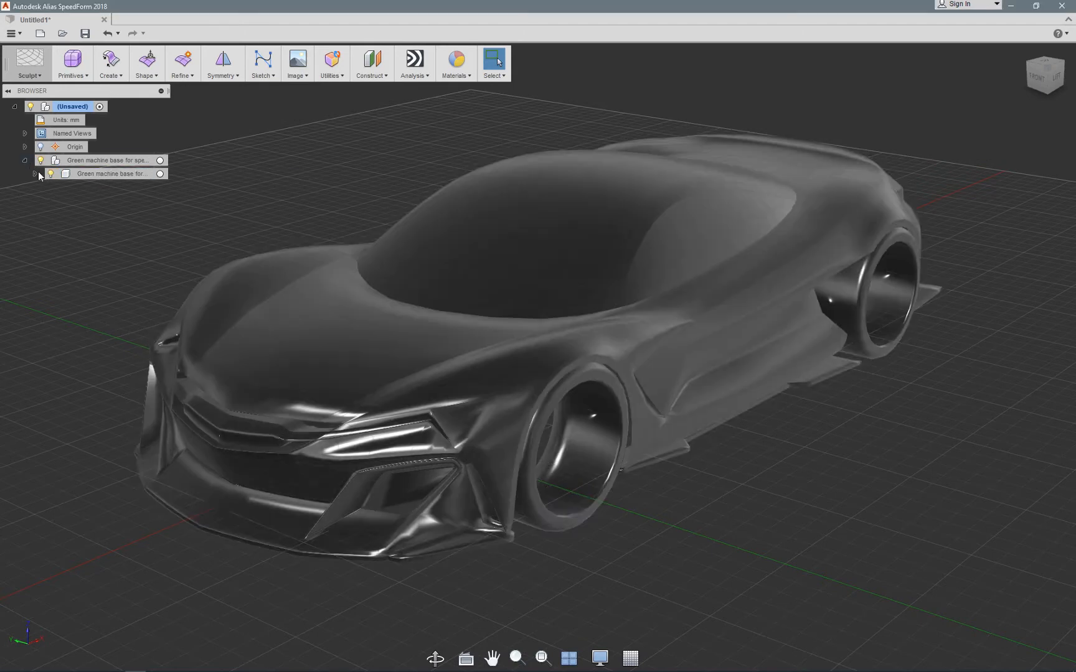
left_click(35, 173)
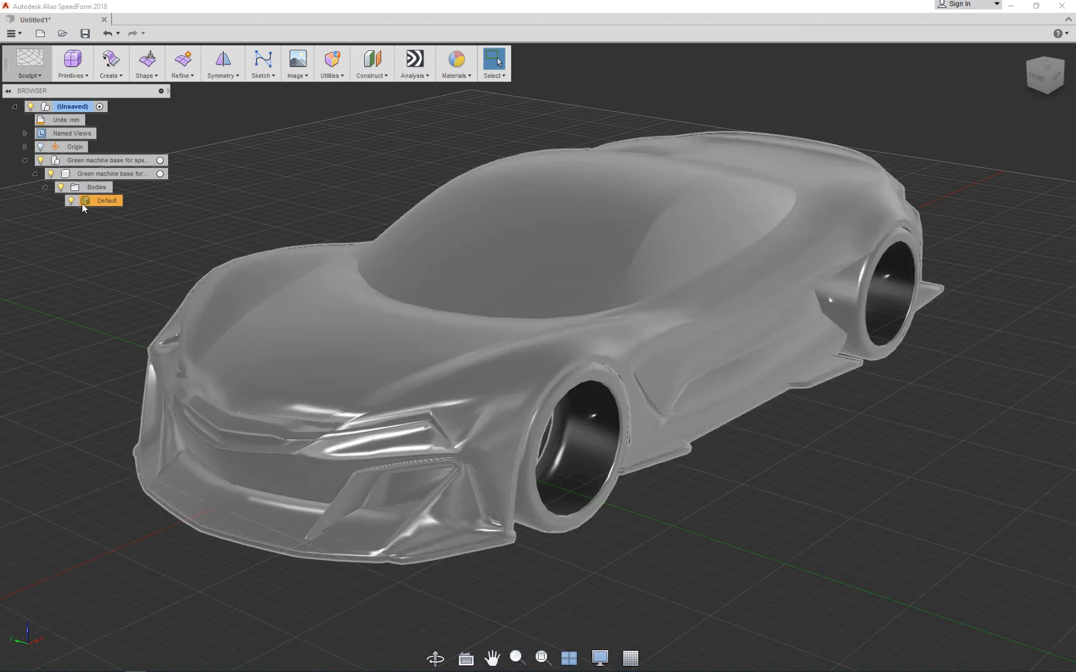
left_click(106, 200)
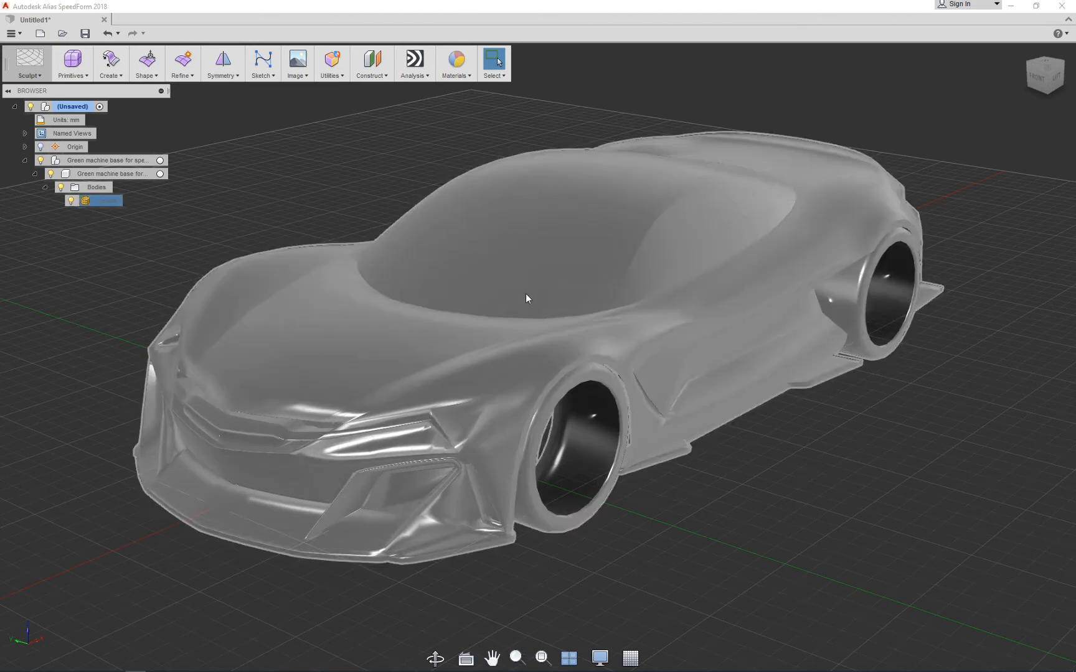
right_click(527, 299)
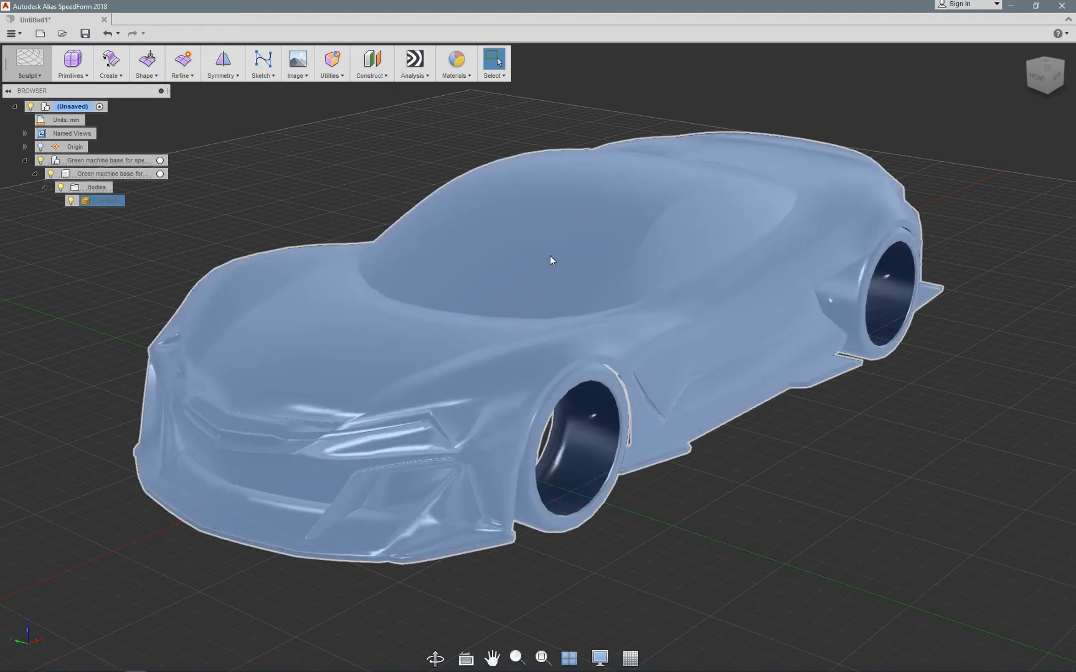
- Convert the car's mesh body with Operation set to New Body
right_click(549, 260)
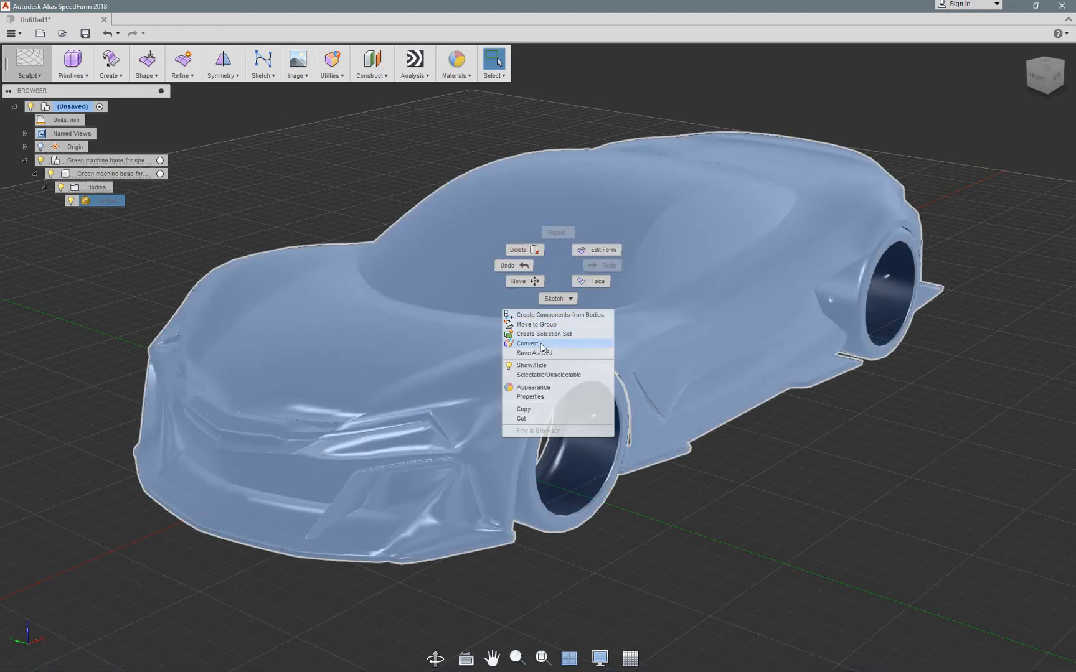
left_click(528, 343)
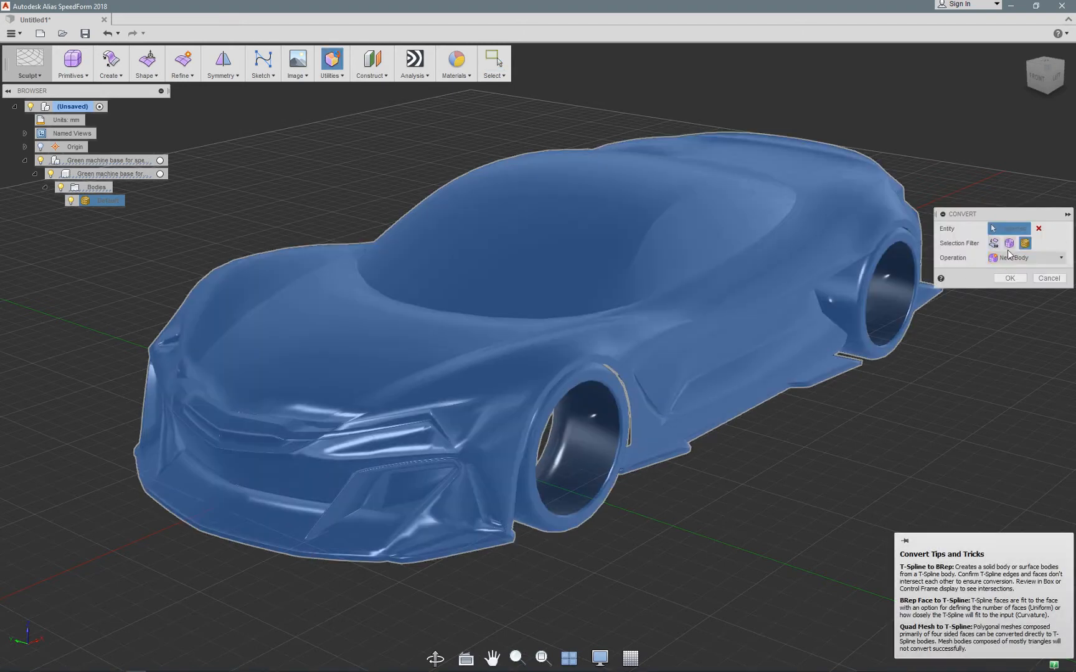
left_click(1024, 243)
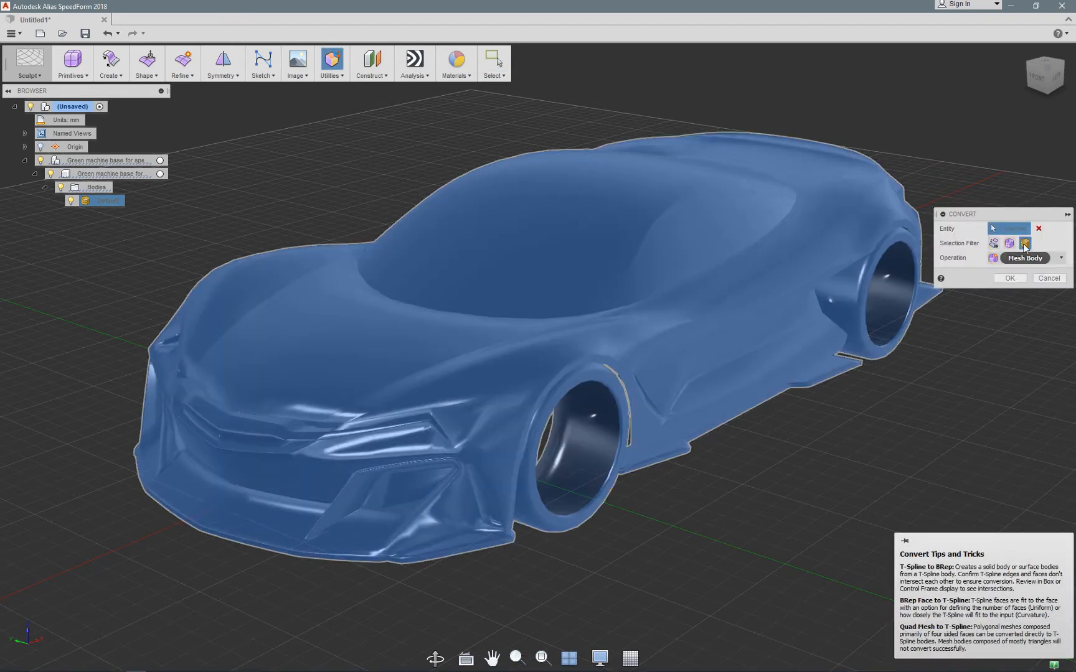
left_click(1026, 257)
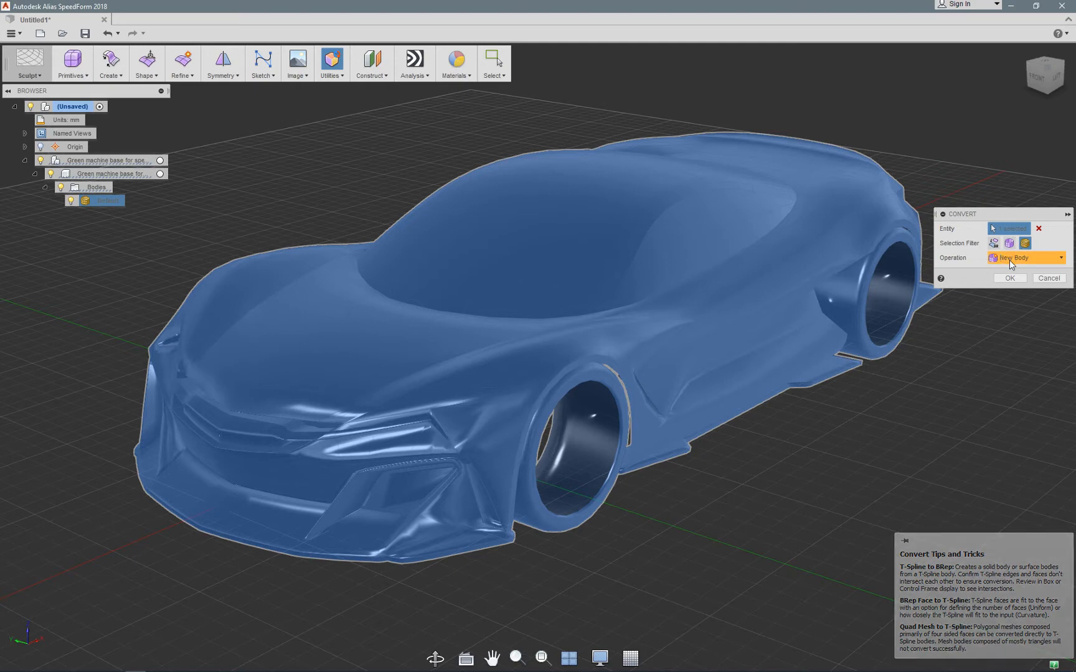
left_click(1026, 257)
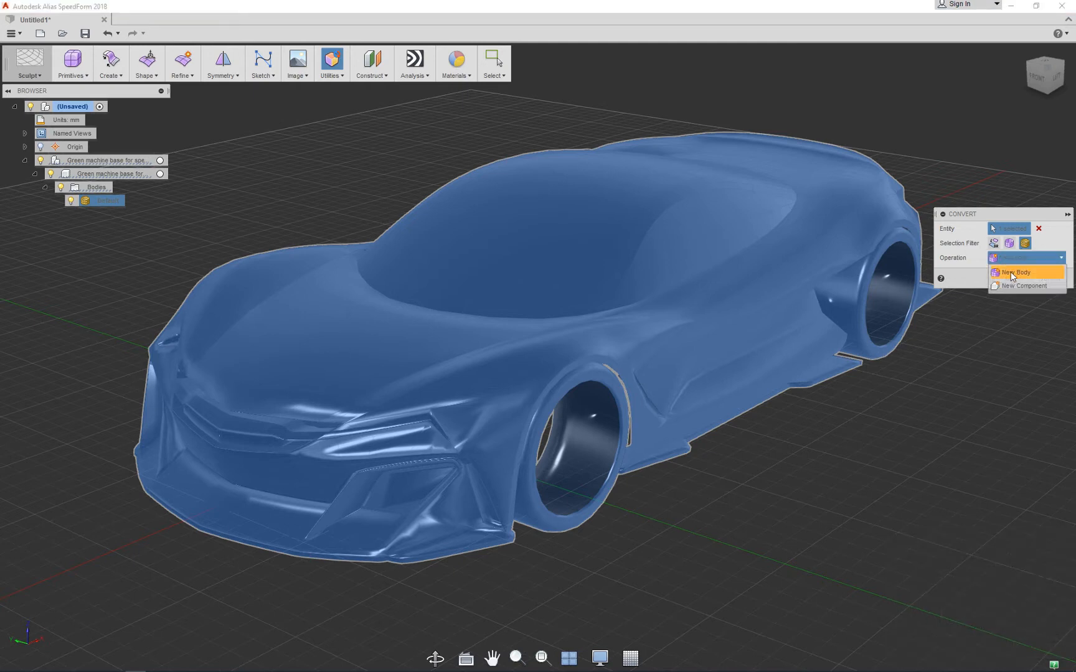
left_click(1016, 272)
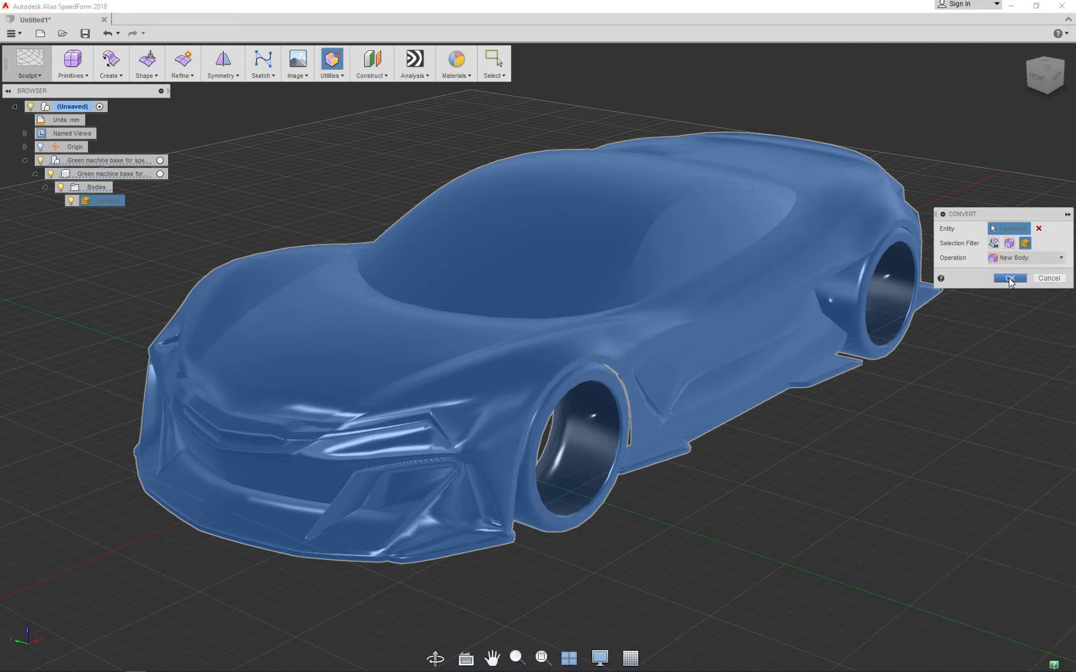
left_click(1009, 278)
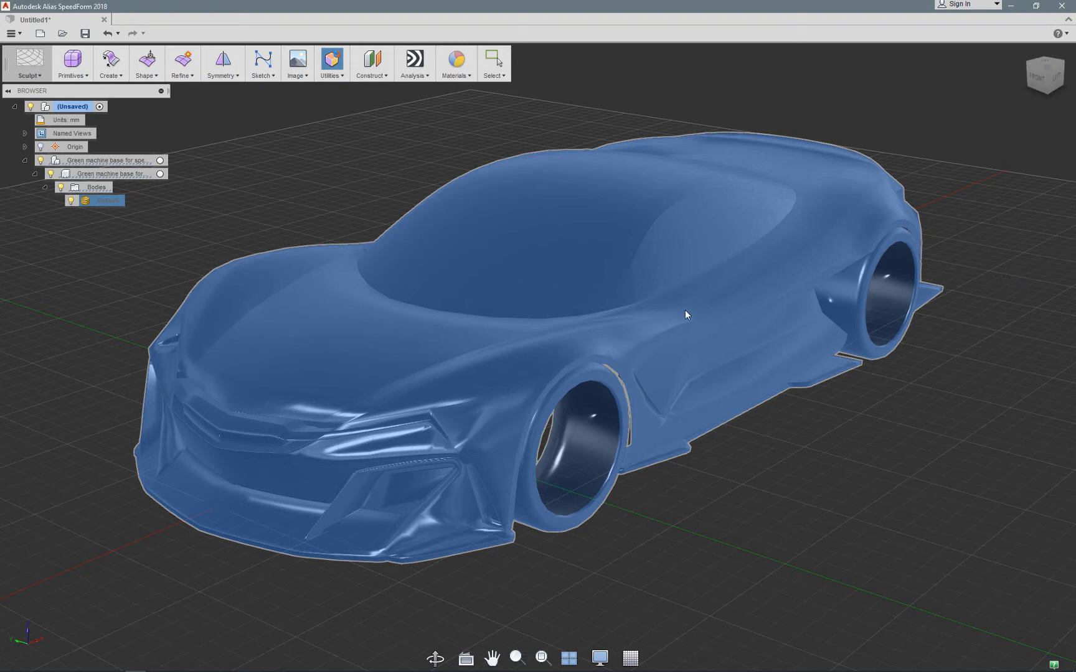
- Show the T-spline control mesh and view the car from the side
left_click(666, 313)
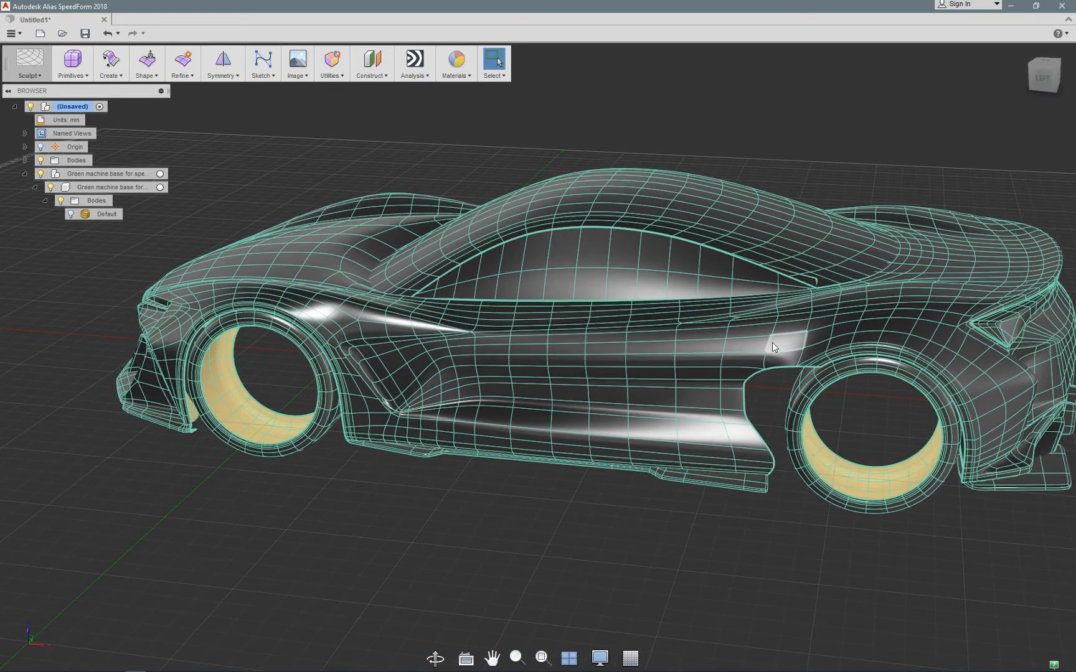
left_click_drag(772, 347, 567, 324)
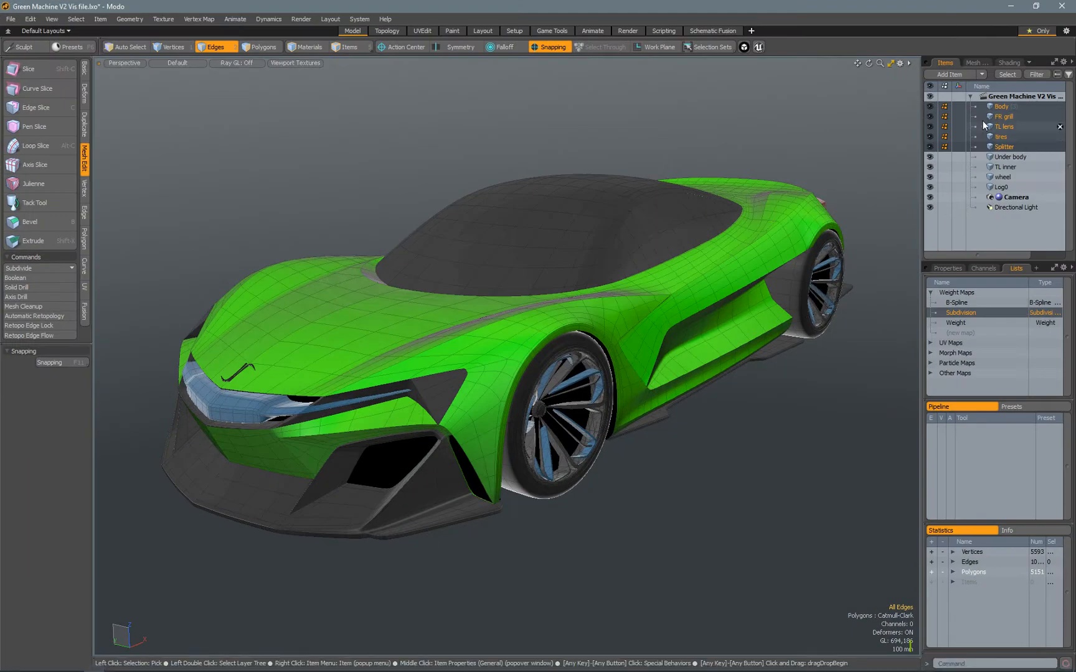
- Display the Subdivision weight map so creased edges show red around the front end
left_click(177, 63)
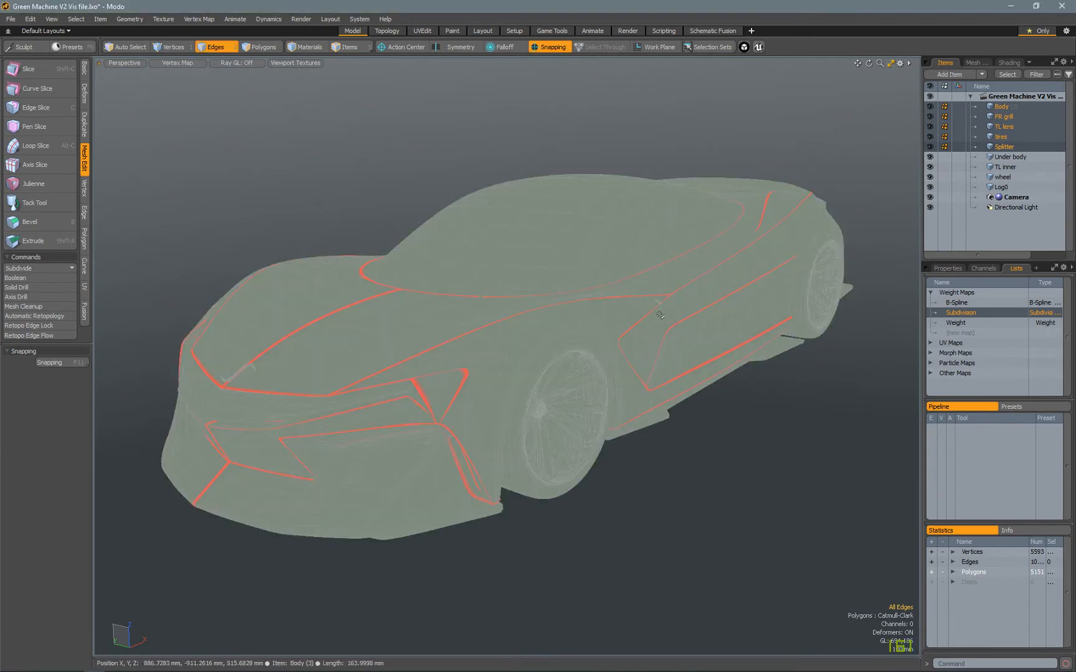
mouse_move(765, 229)
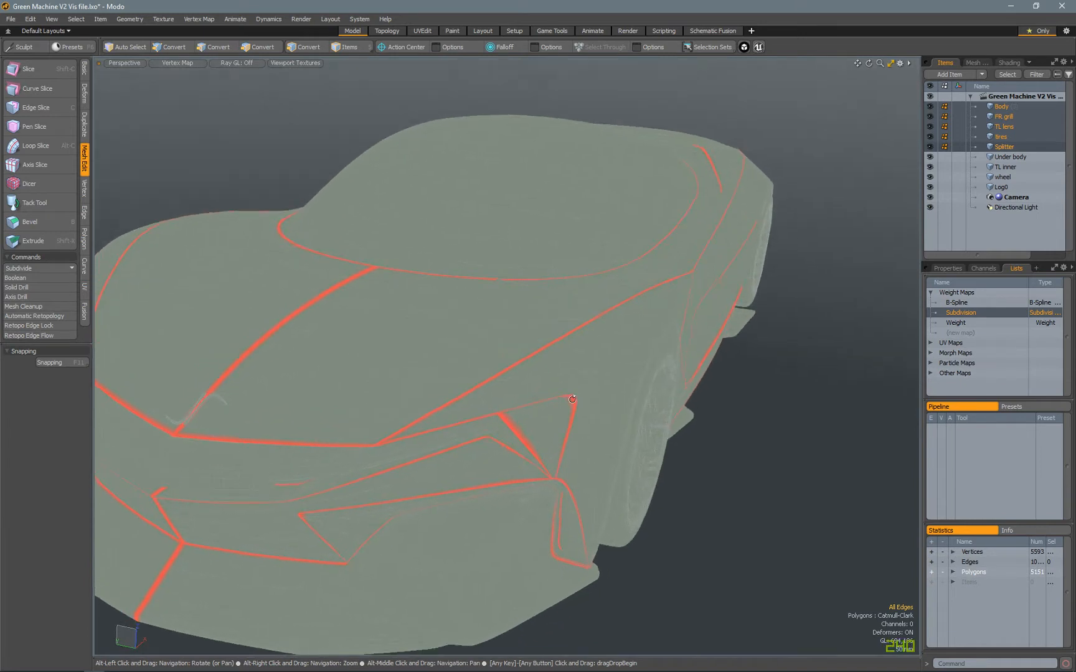
left_click_drag(573, 398, 477, 353)
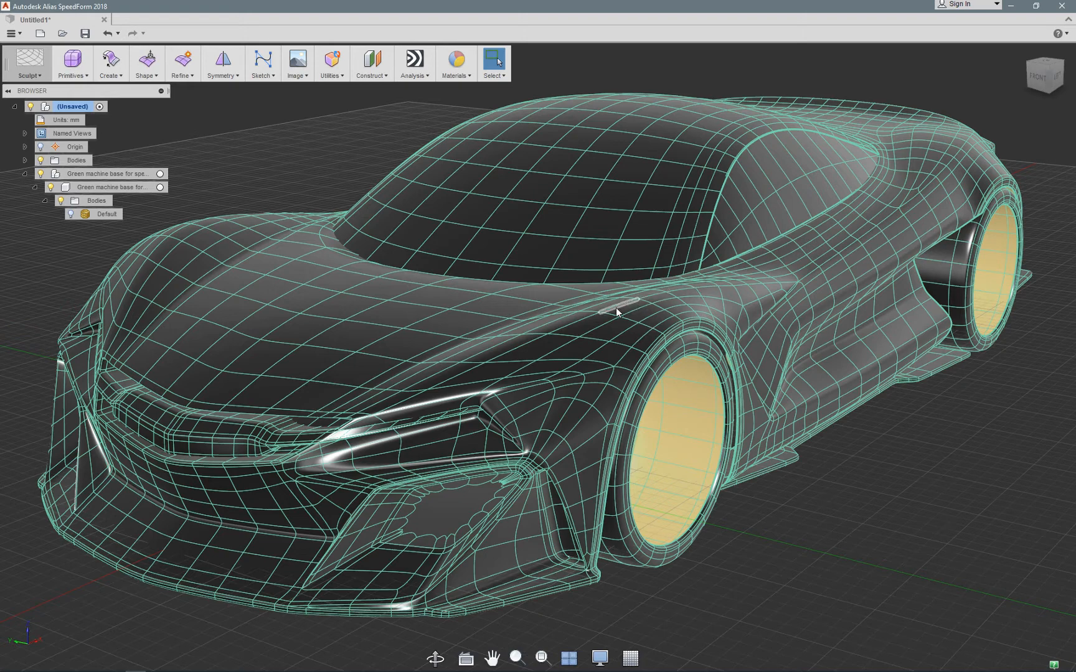
mouse_move(319, 309)
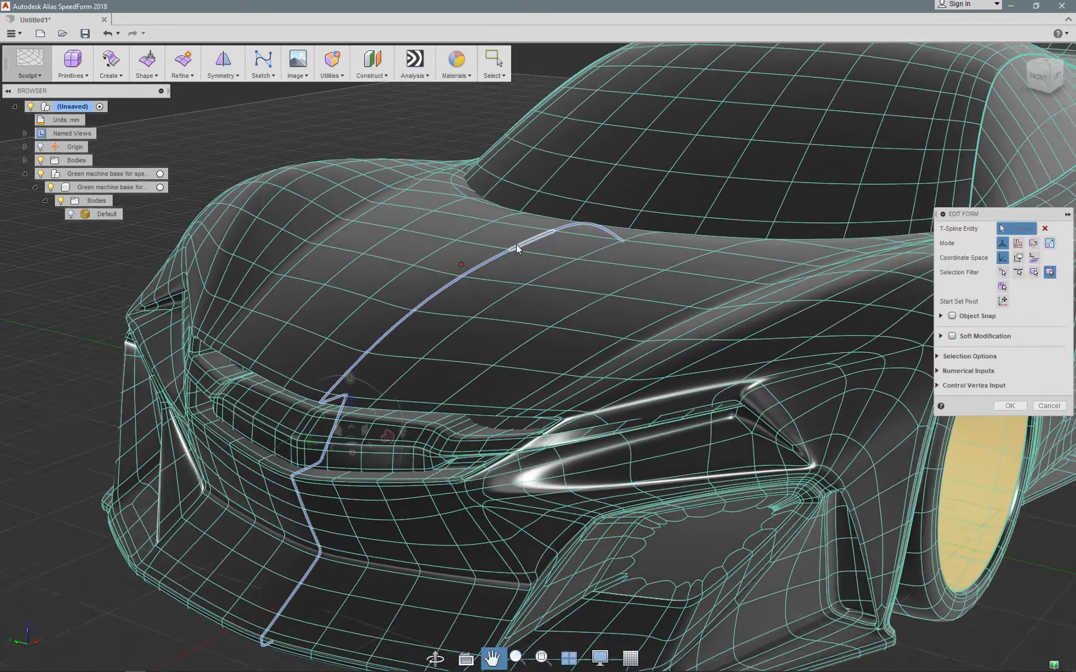
- Select the edge loops along the bonnet centreline and down the nose
left_click(573, 250)
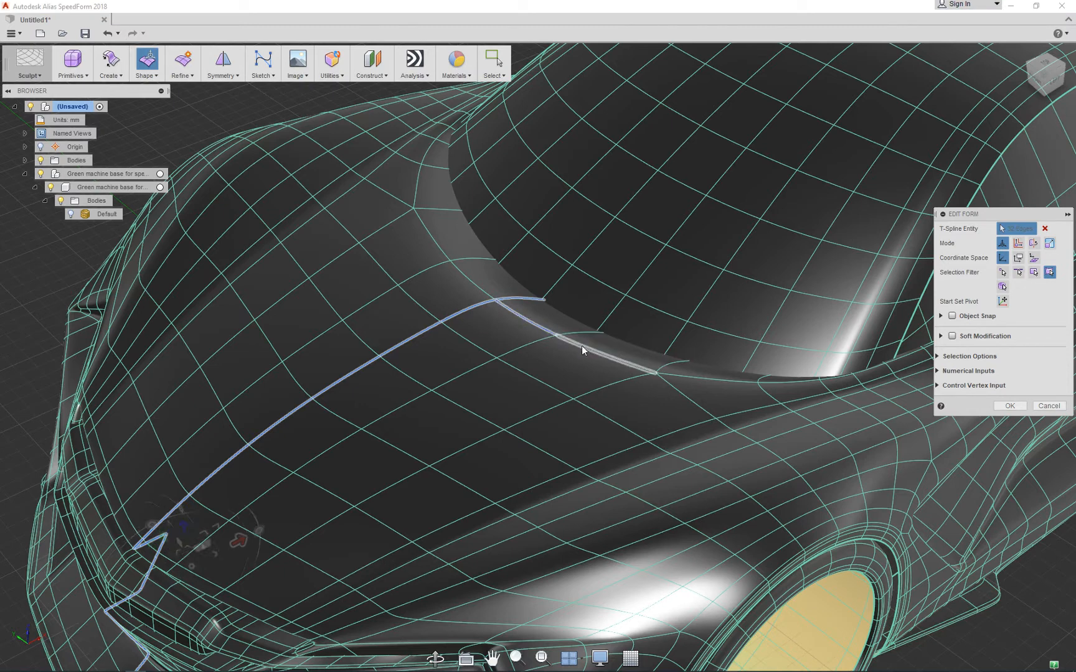
mouse_move(583, 351)
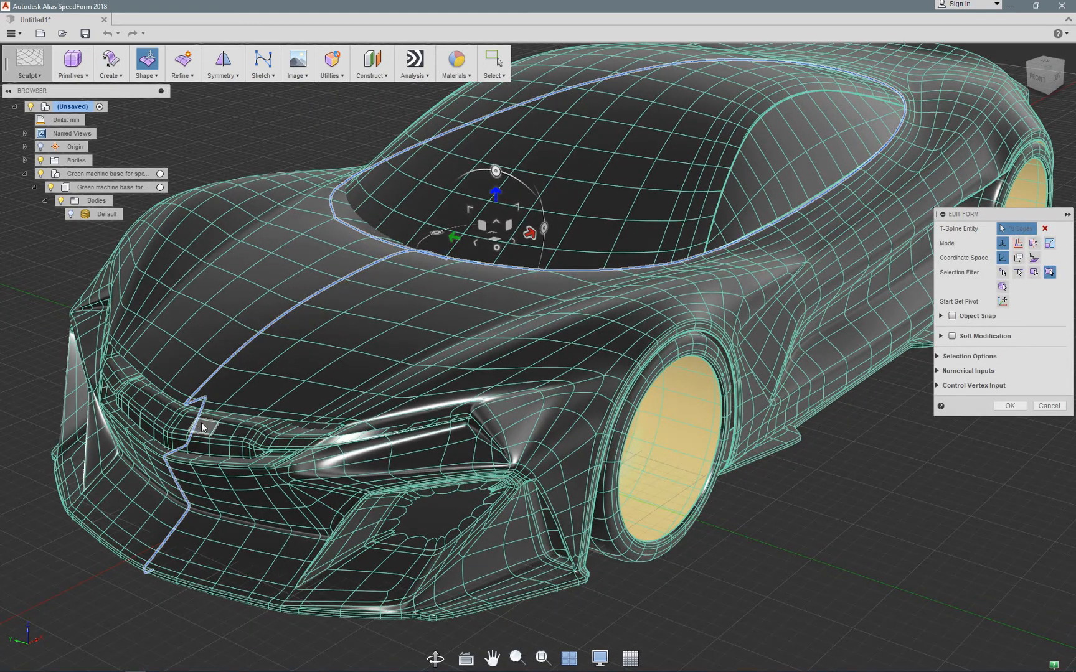
left_click(180, 63)
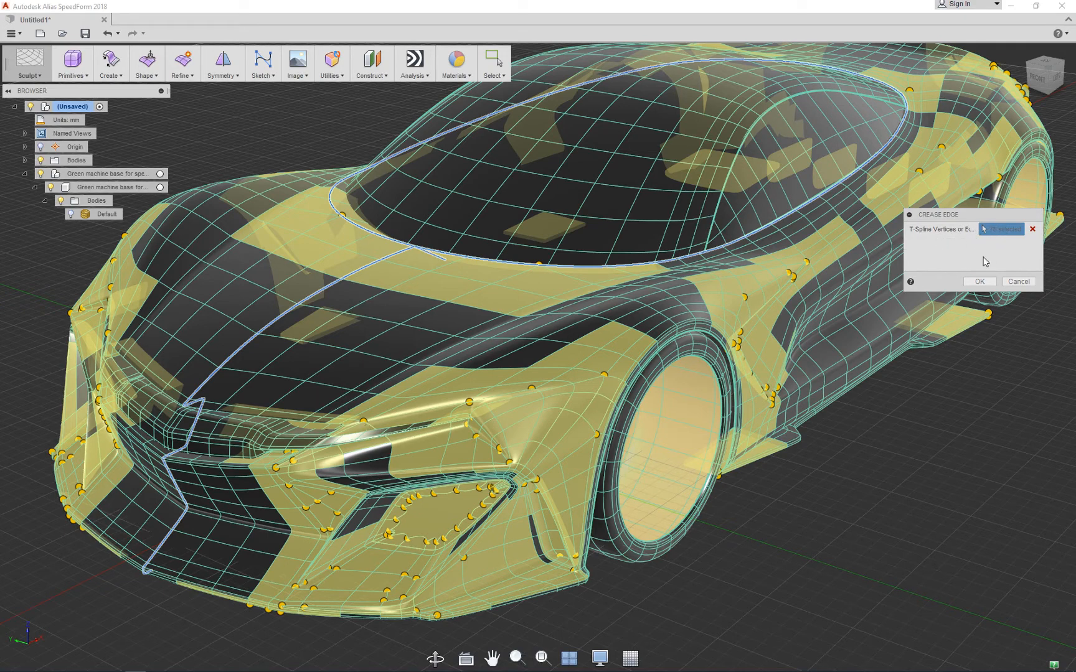
- Apply Crease Edge to the selected bonnet and windscreen edges
left_click(979, 282)
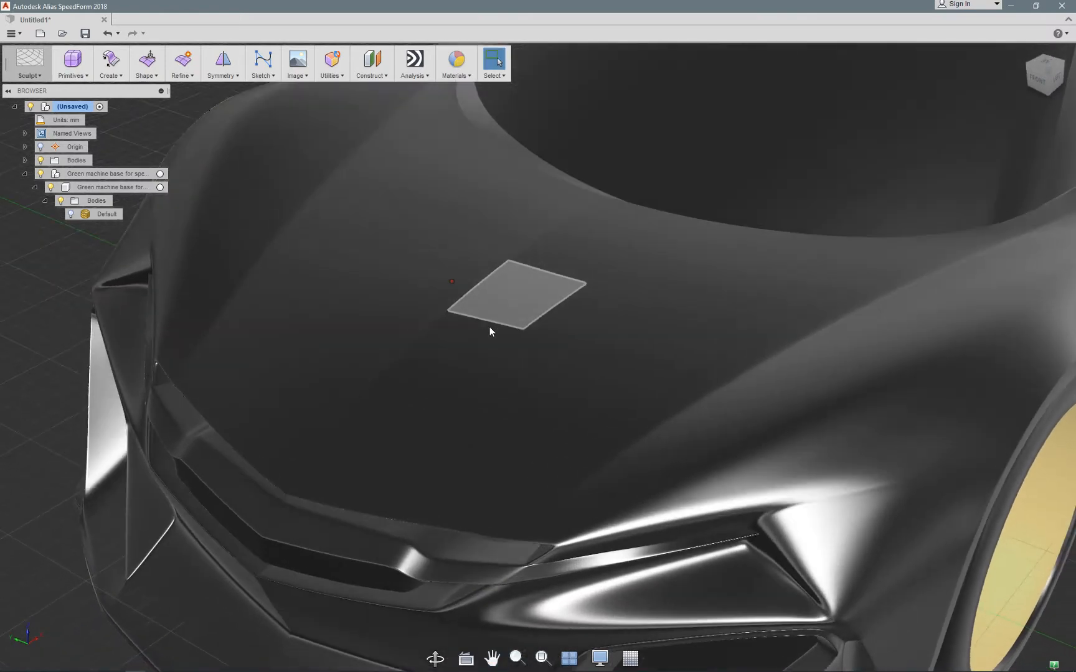
- Zoom in for a close look at the smooth shaded bonnet
left_click_drag(491, 331, 776, 328)
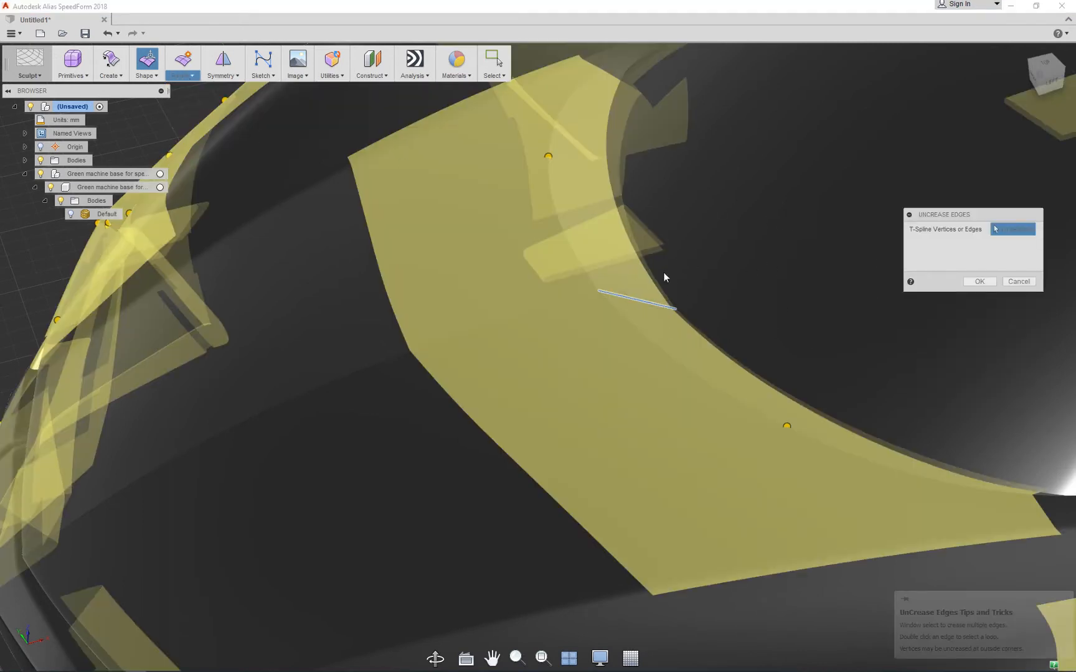
- Uncrease the short windscreen-side edge so the panel shades smoothly
left_click(979, 281)
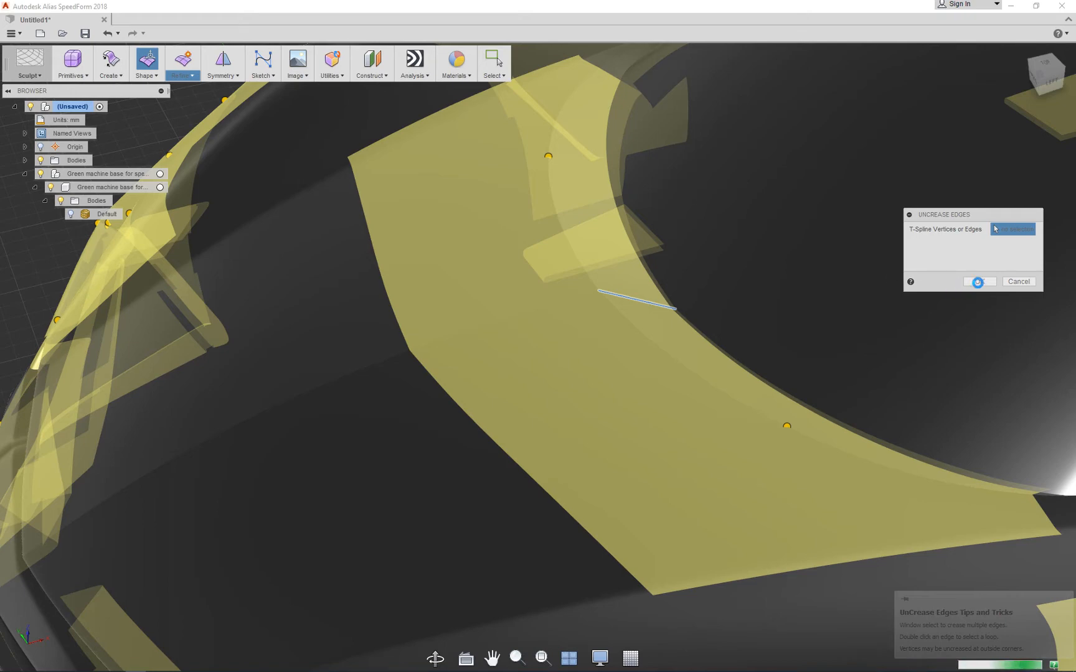
left_click(636, 300)
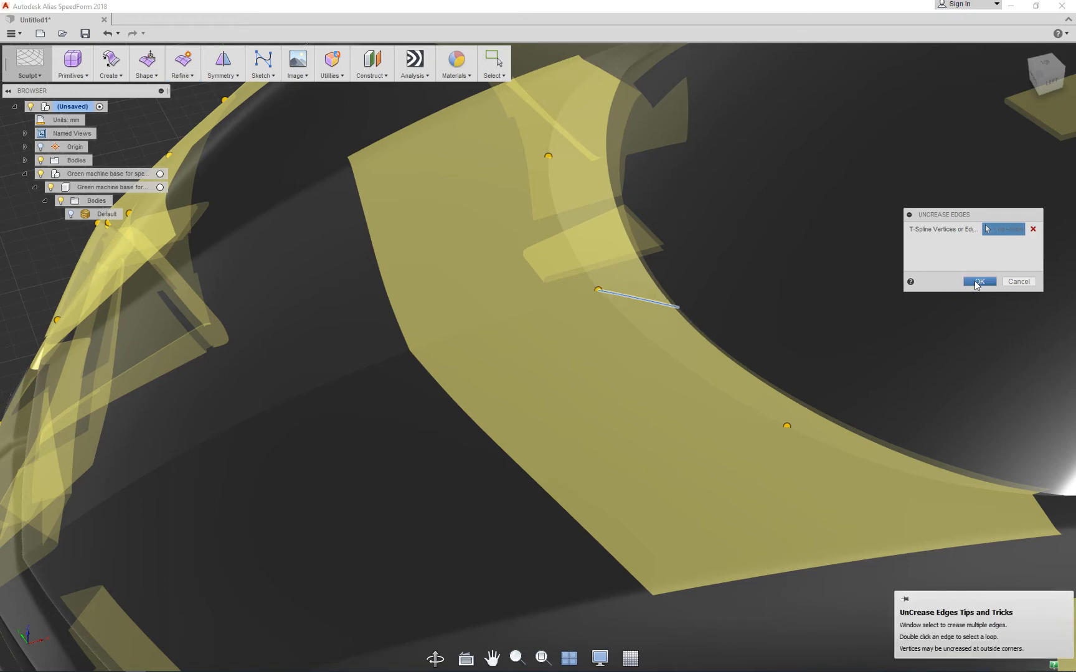
left_click(979, 282)
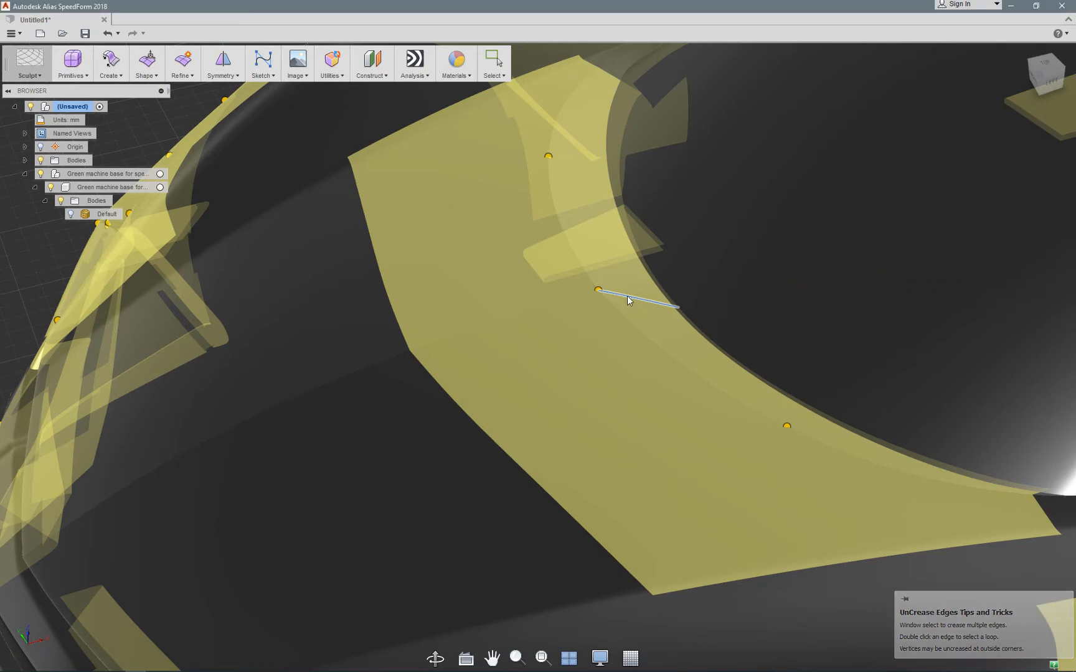
left_click(641, 291)
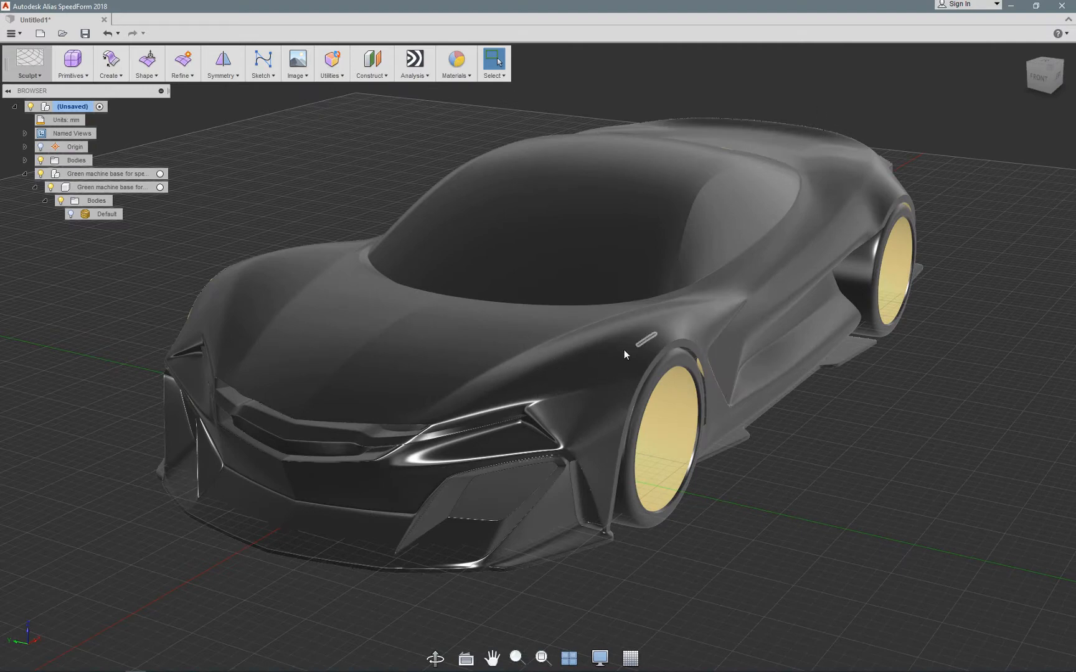
mouse_move(651, 351)
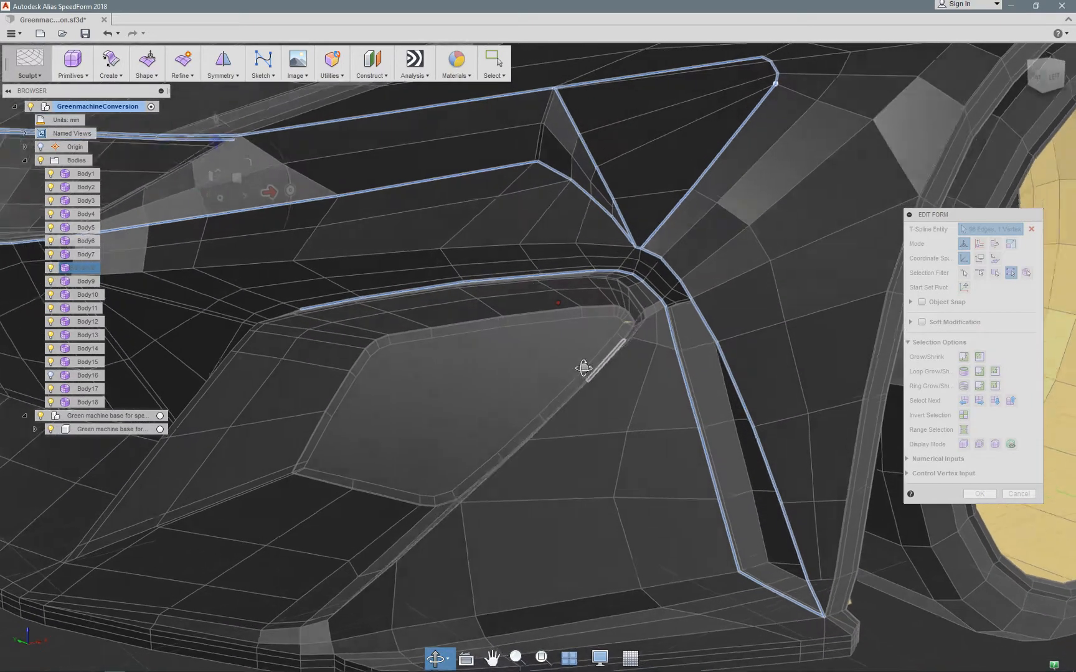
- Start Edit Form on the GreenmachineConversion model and pick the light face beside the vent crease
left_click_drag(583, 367, 580, 347)
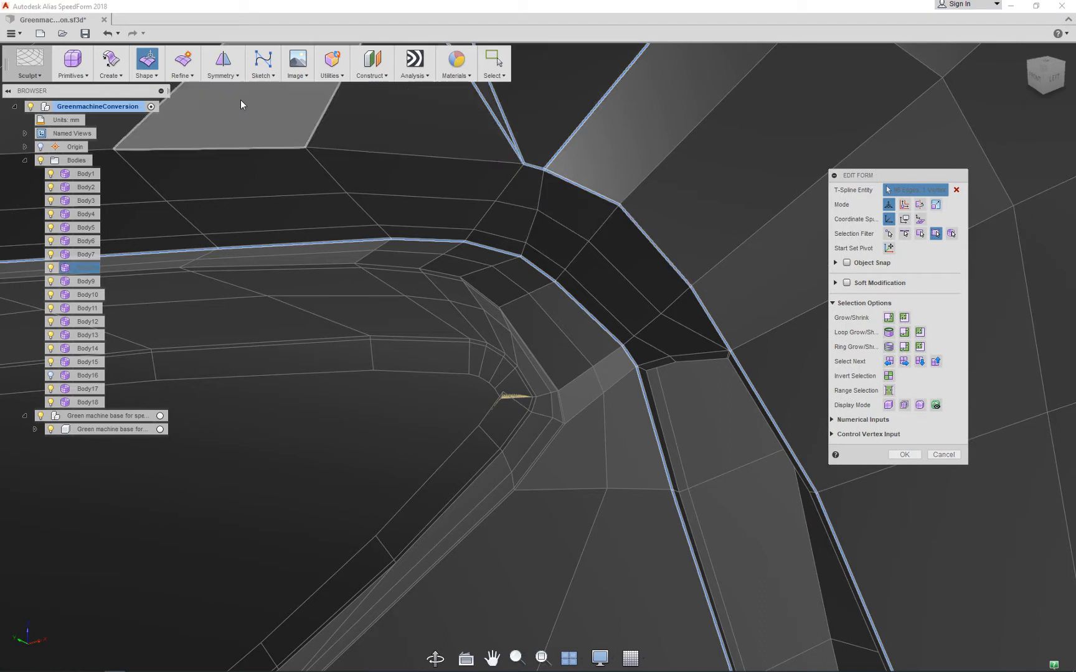
mouse_move(906, 233)
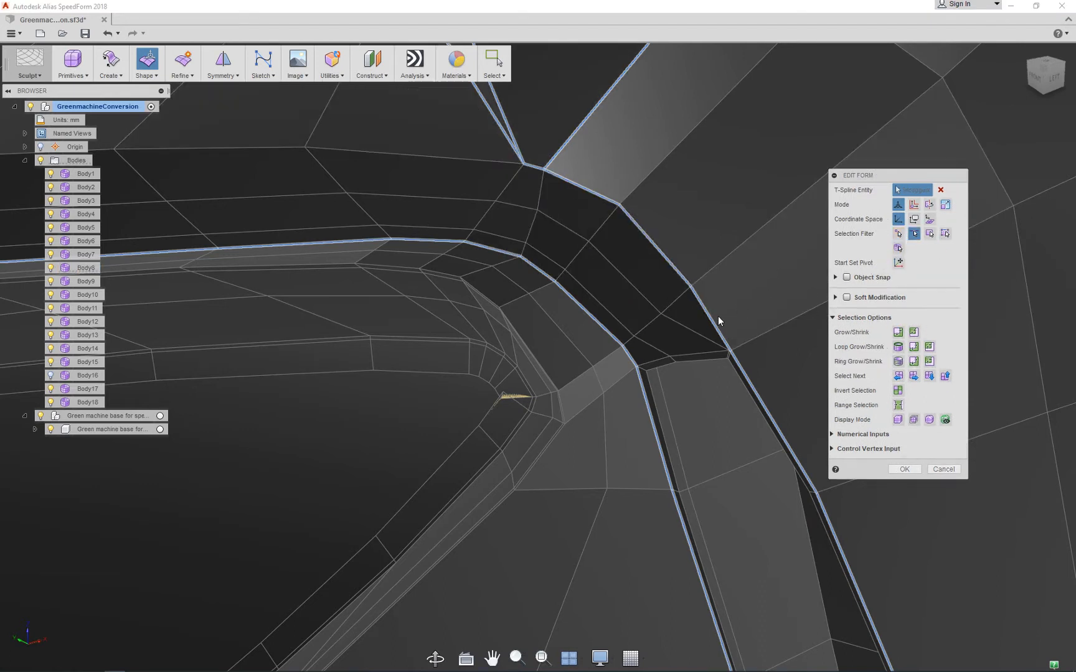
left_click(87, 268)
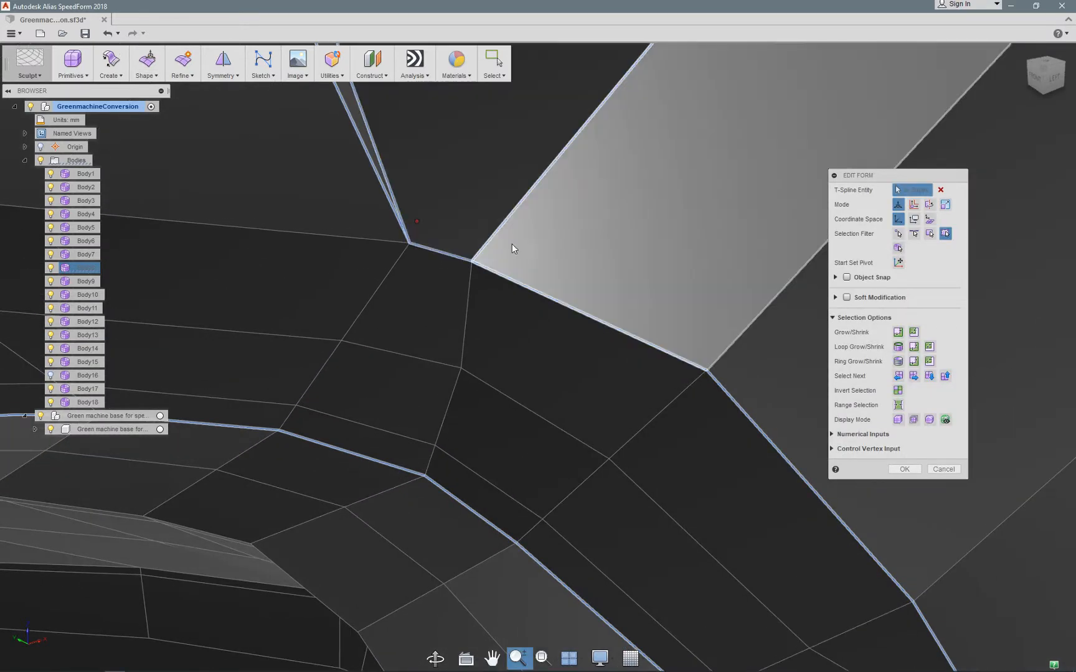
left_click(604, 240)
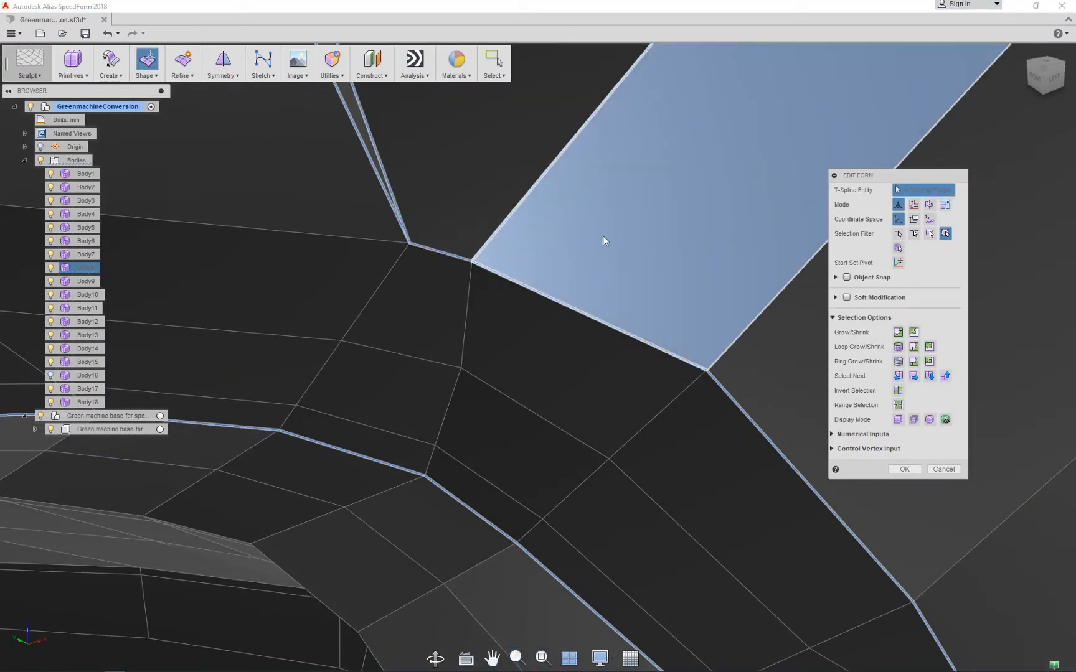
mouse_move(636, 248)
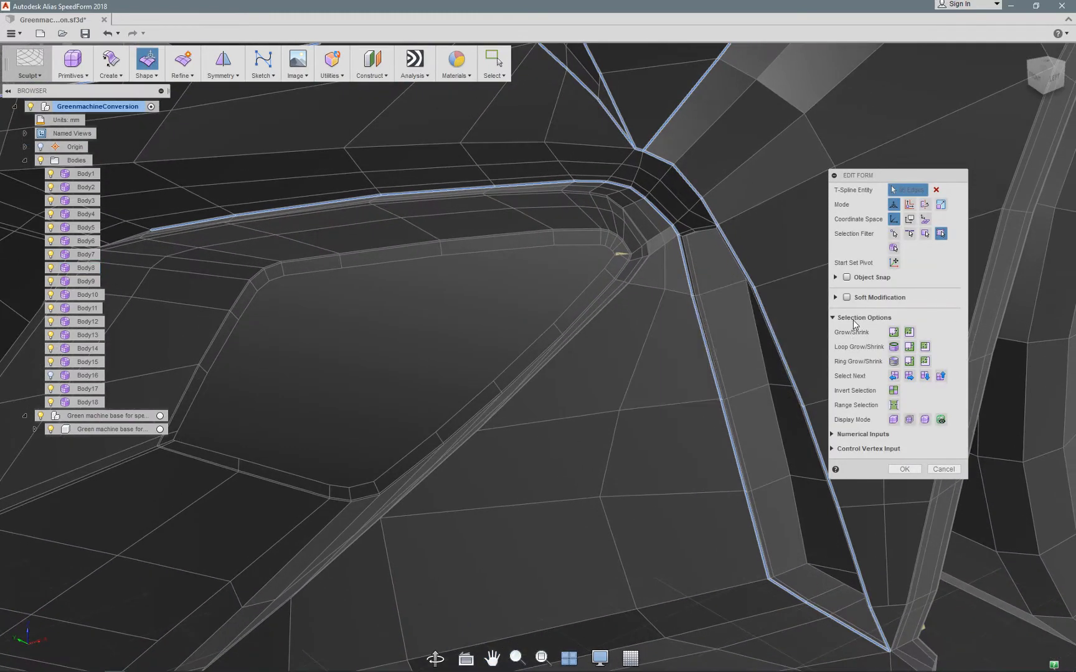
mouse_move(848, 354)
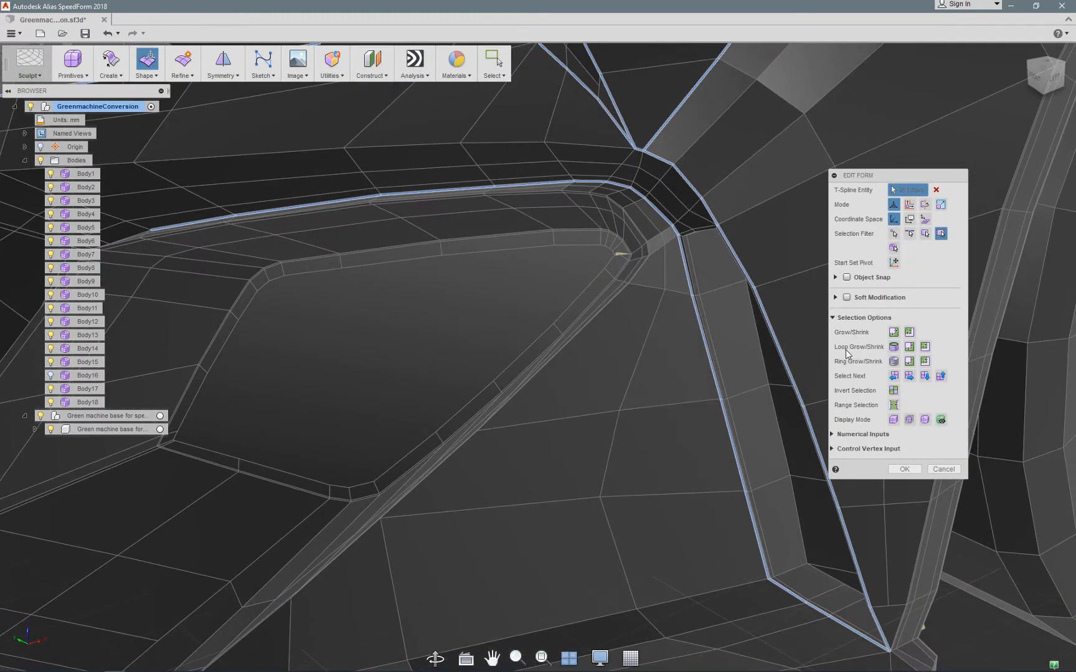
mouse_move(893, 346)
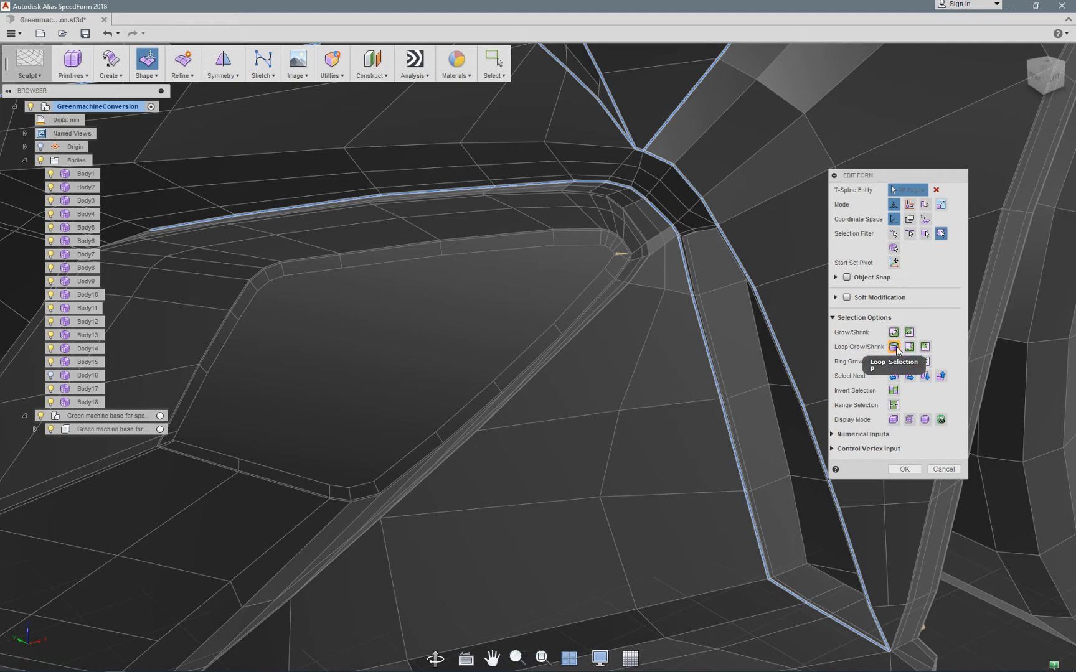
mouse_move(909, 346)
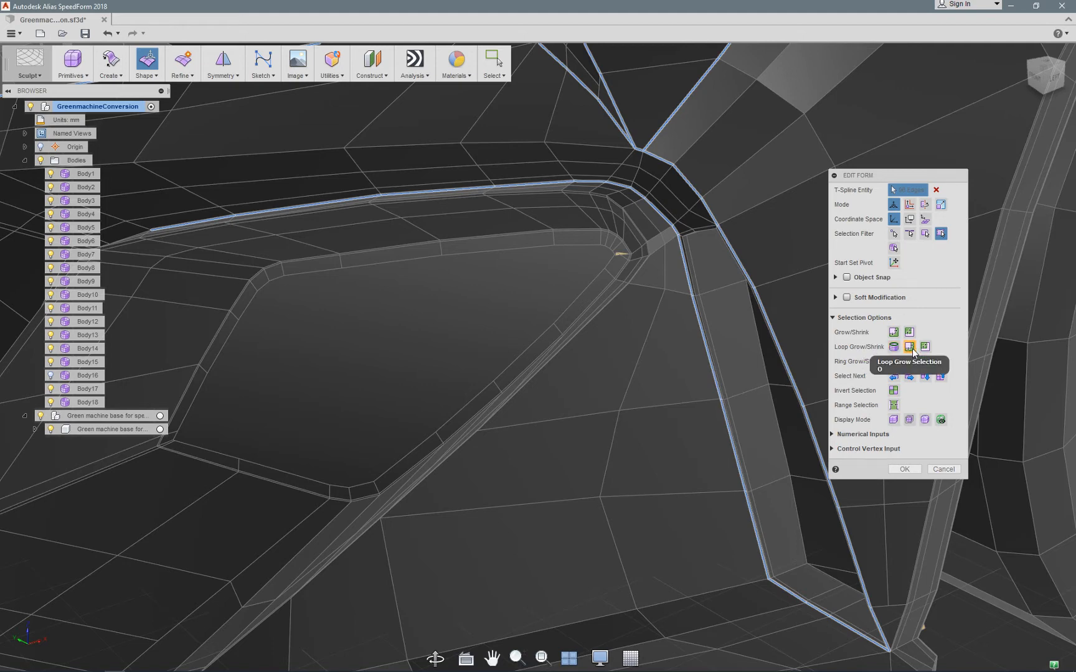
mouse_move(744, 316)
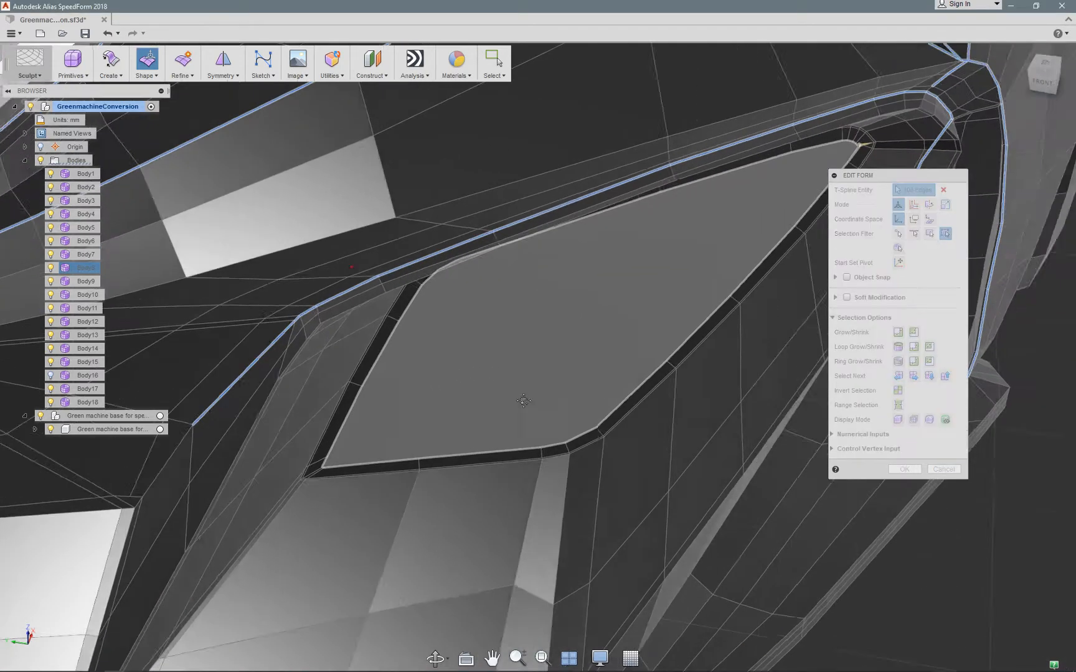
- Orbit around the selected vent face to view the inner opening
left_click_drag(522, 399, 741, 161)
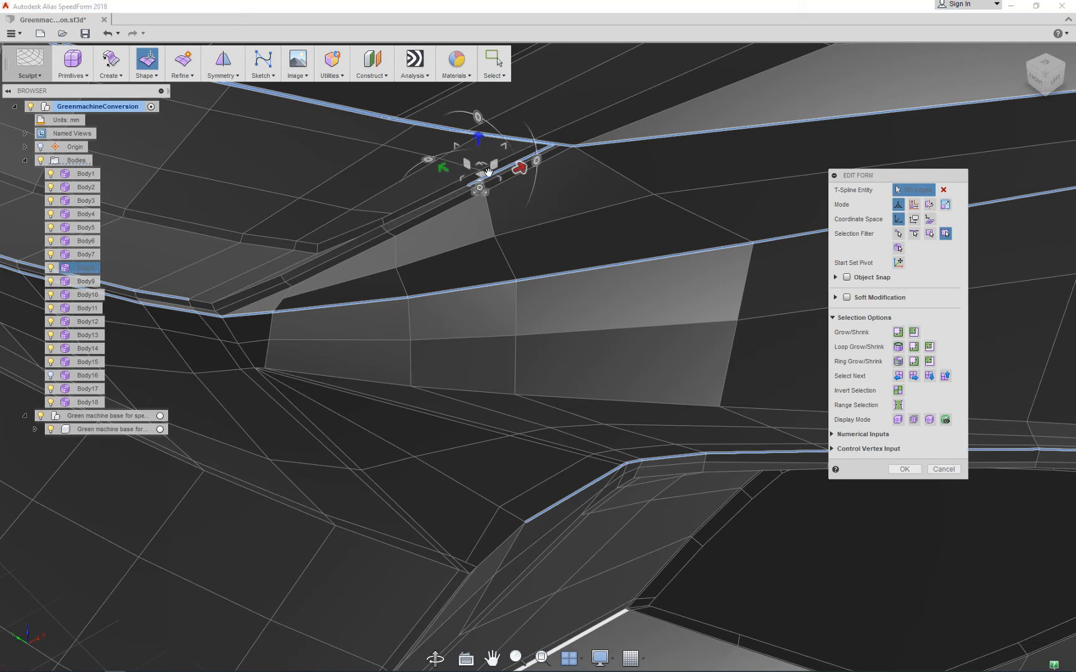
left_click(583, 361)
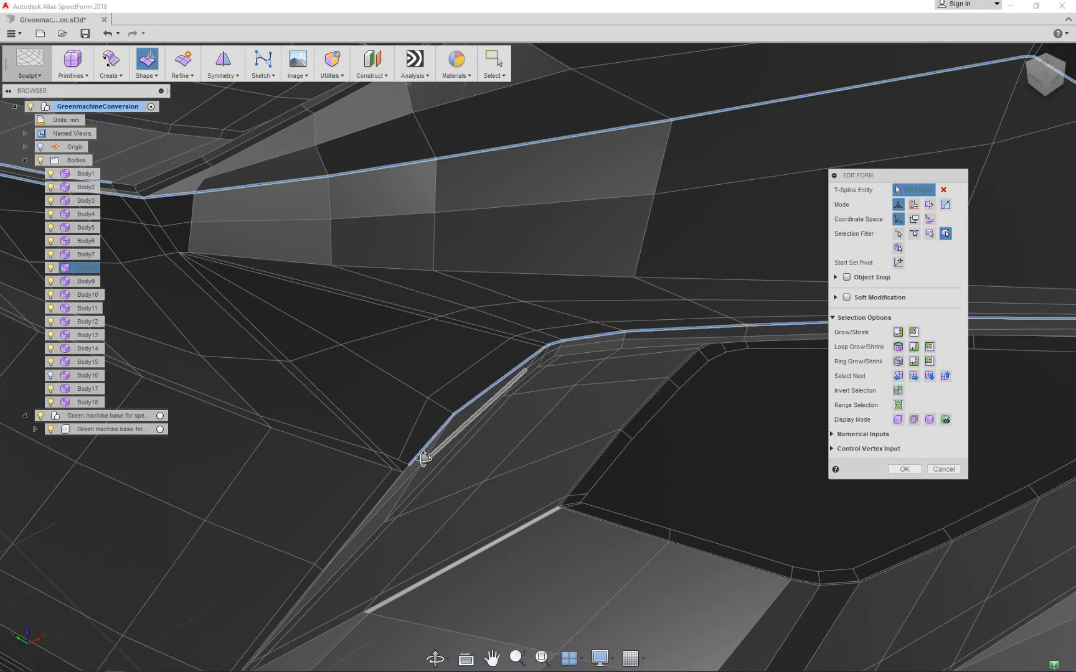
left_click_drag(425, 458, 518, 454)
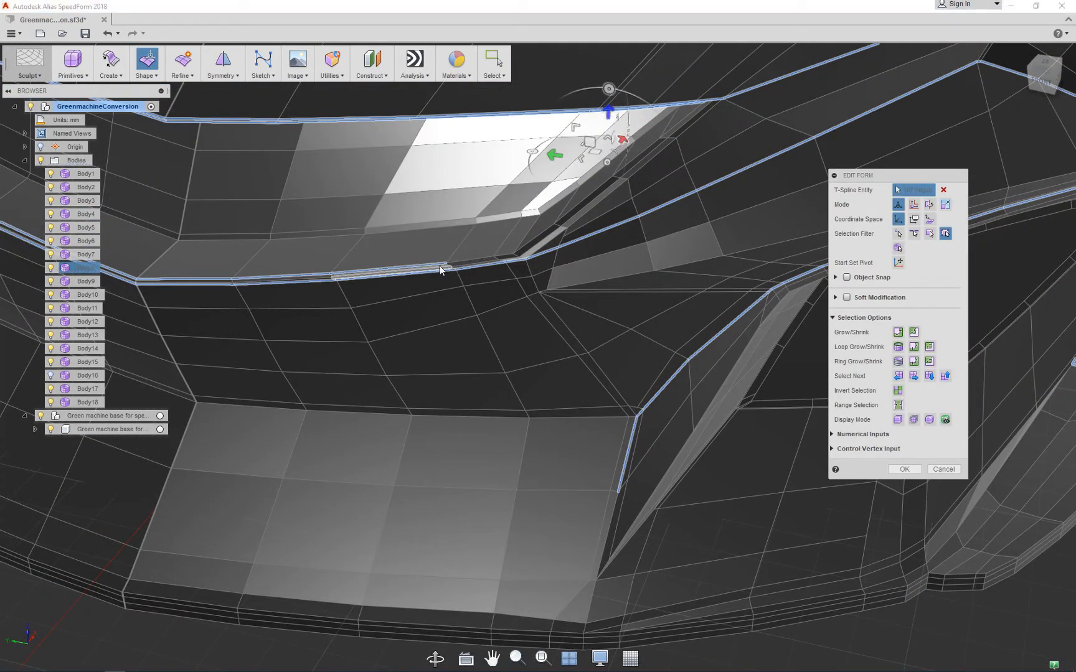
left_click(440, 269)
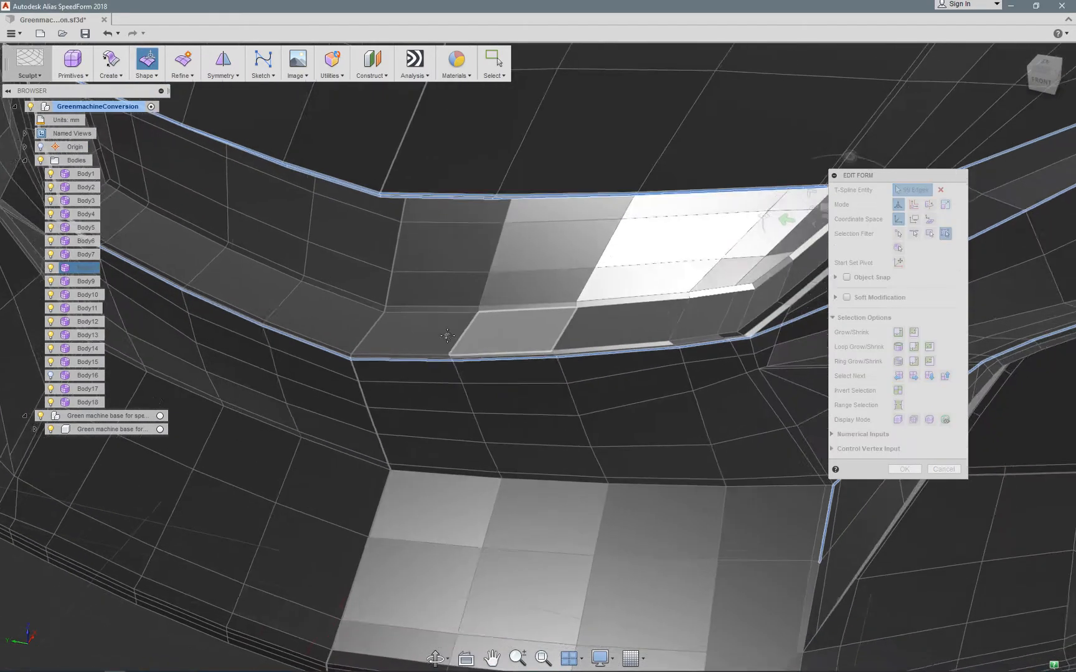
left_click_drag(445, 336, 473, 319)
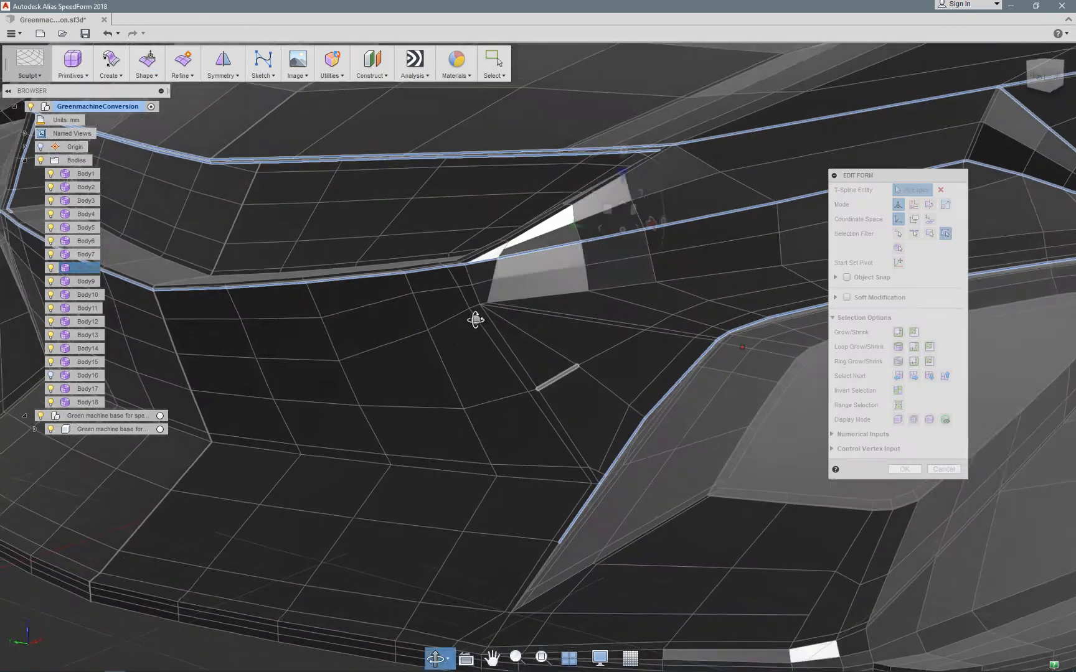
left_click_drag(476, 320, 534, 343)
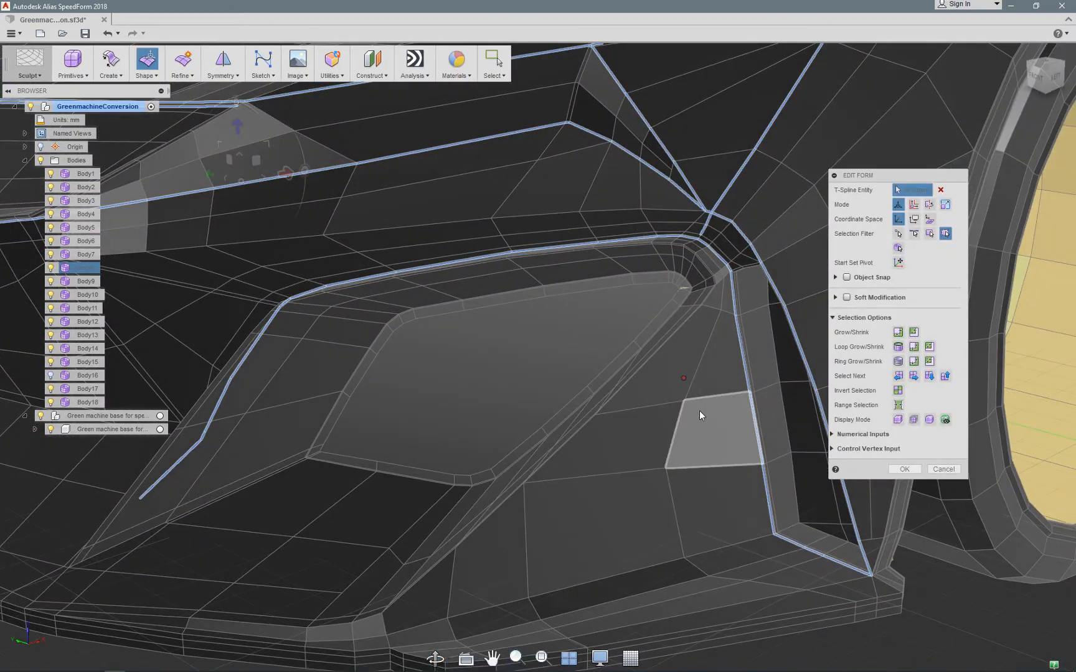
left_click_drag(700, 415, 480, 419)
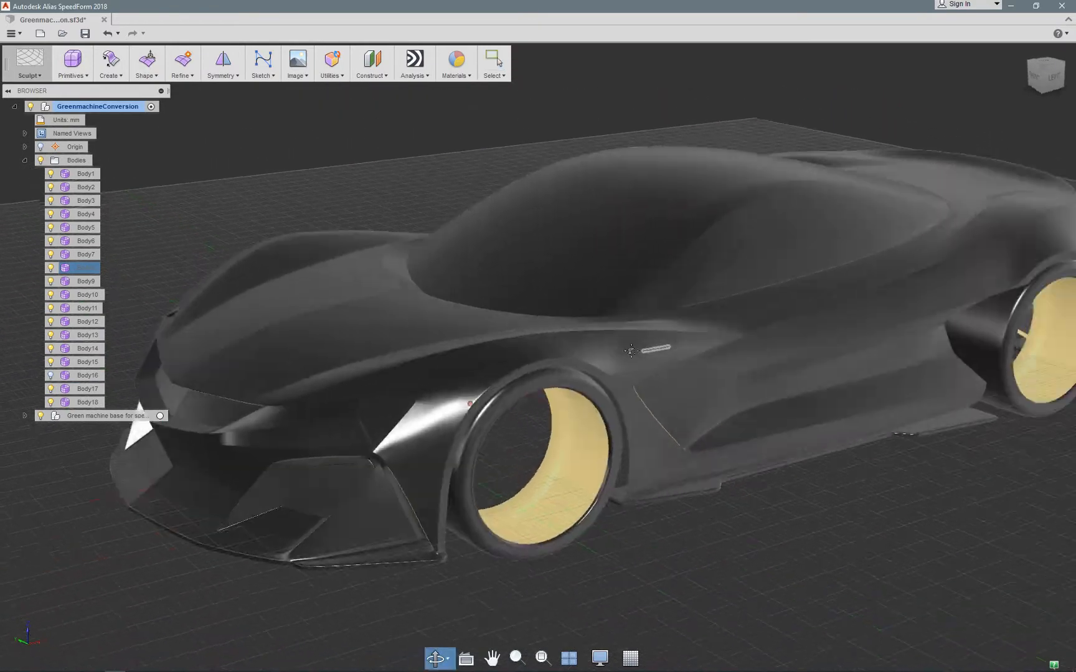
left_click_drag(632, 350, 602, 364)
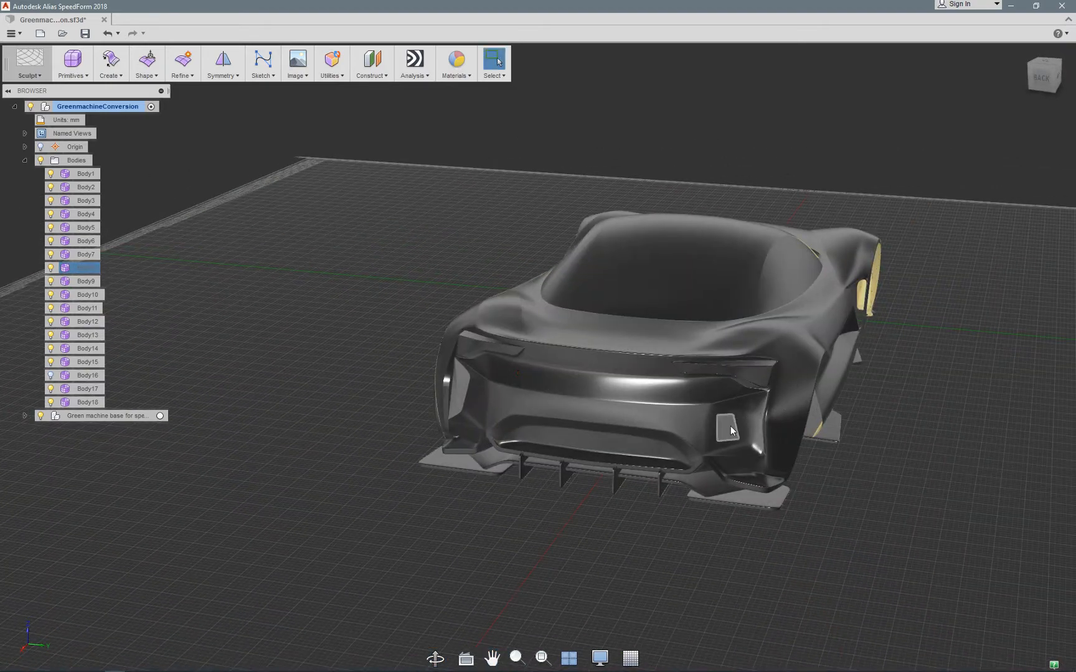
left_click_drag(731, 428, 728, 387)
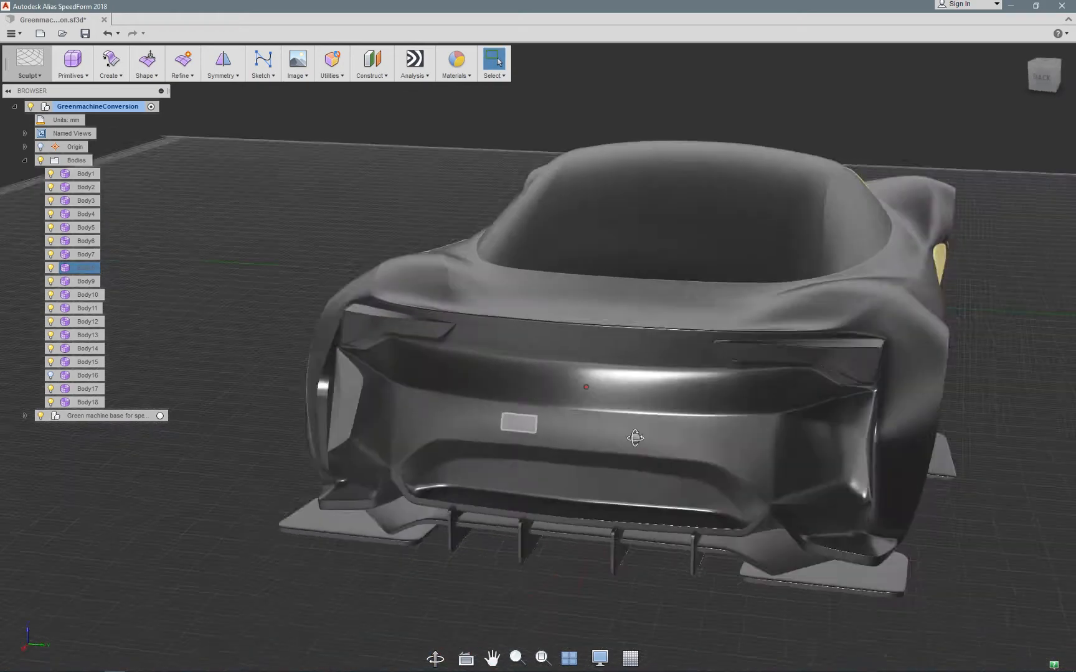
left_click_drag(635, 438, 651, 416)
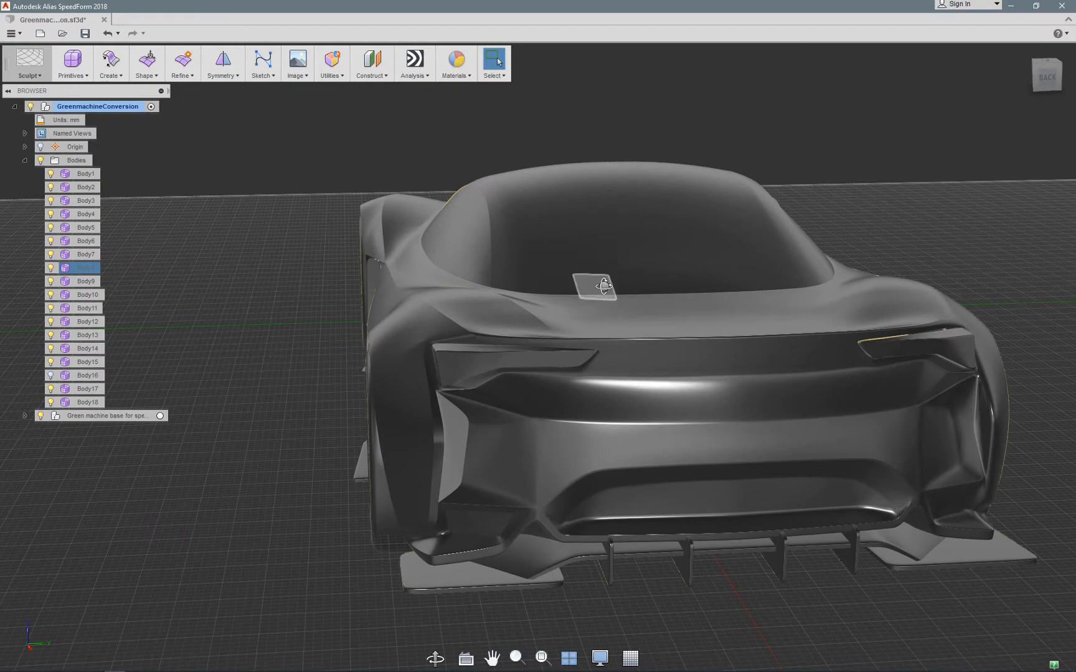
left_click_drag(604, 286, 549, 421)
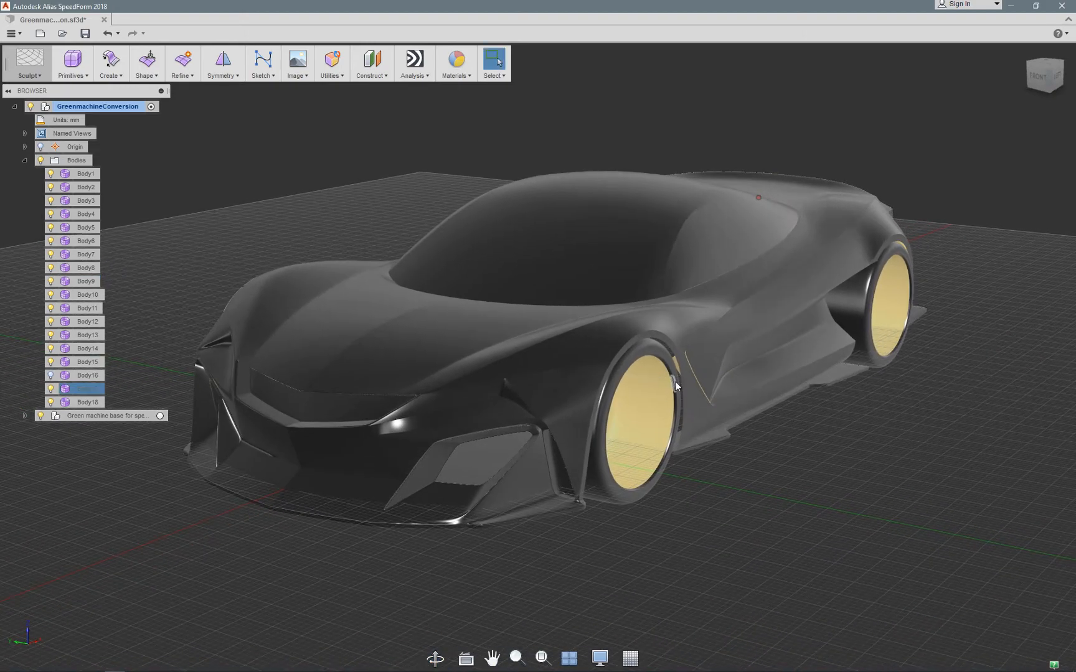
- Select the Bodies folder and expand the green machine base component to show its Default body
left_click(85, 200)
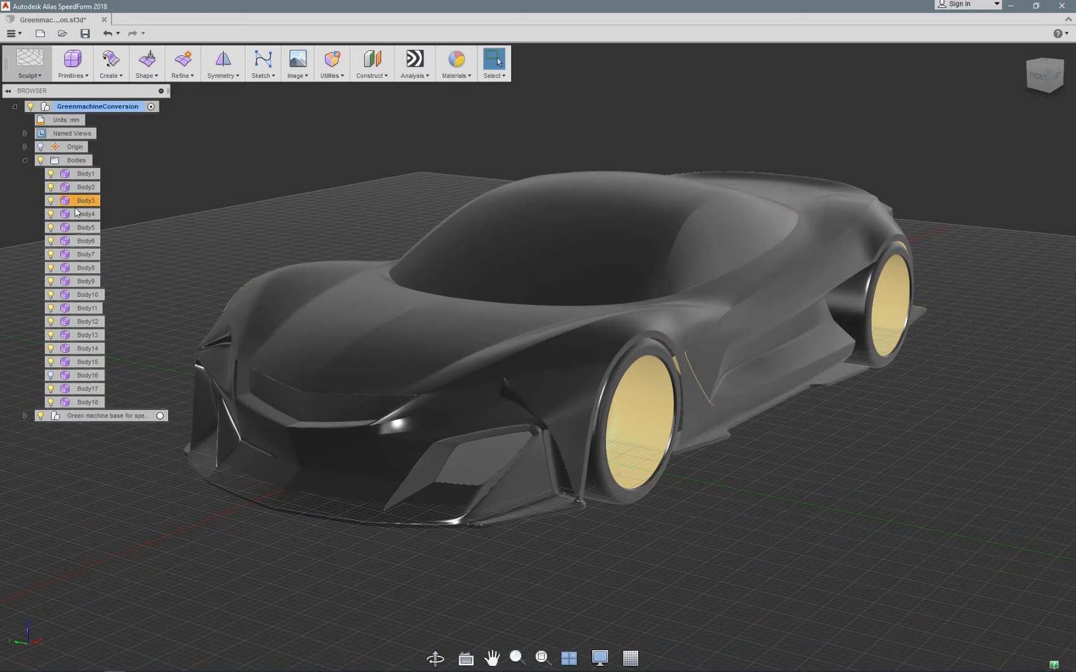
left_click(76, 159)
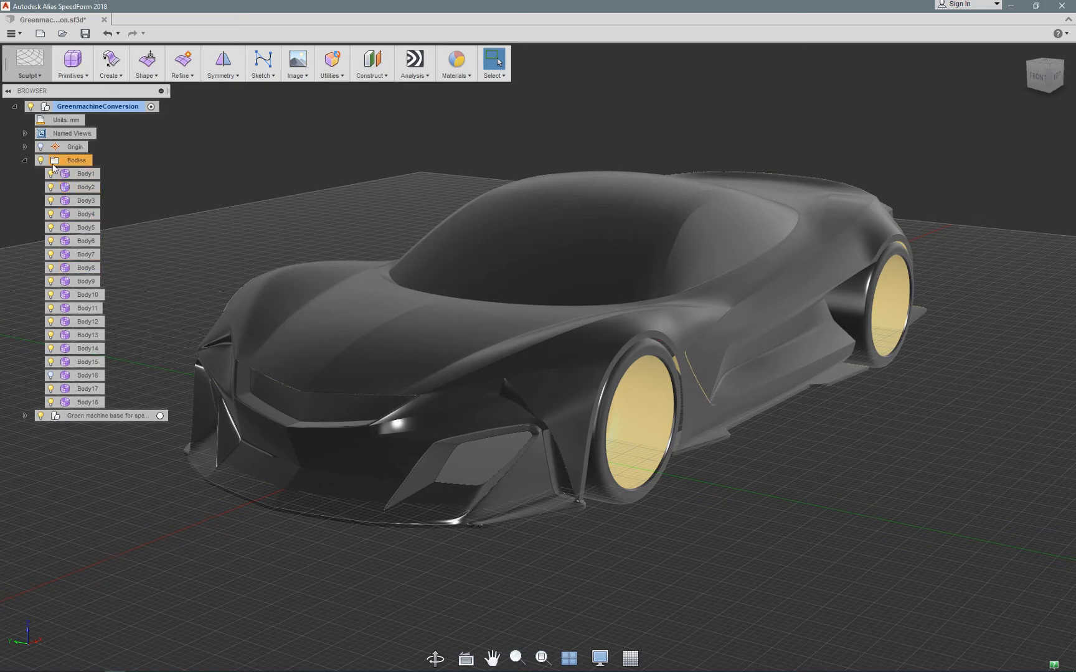
left_click(24, 160)
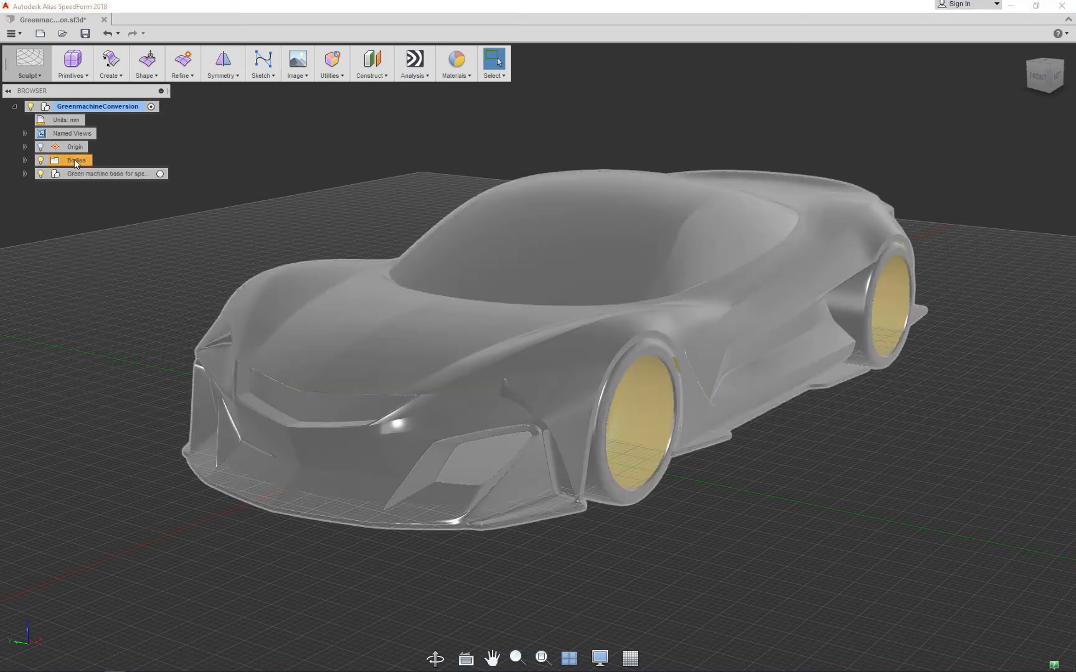
left_click(106, 174)
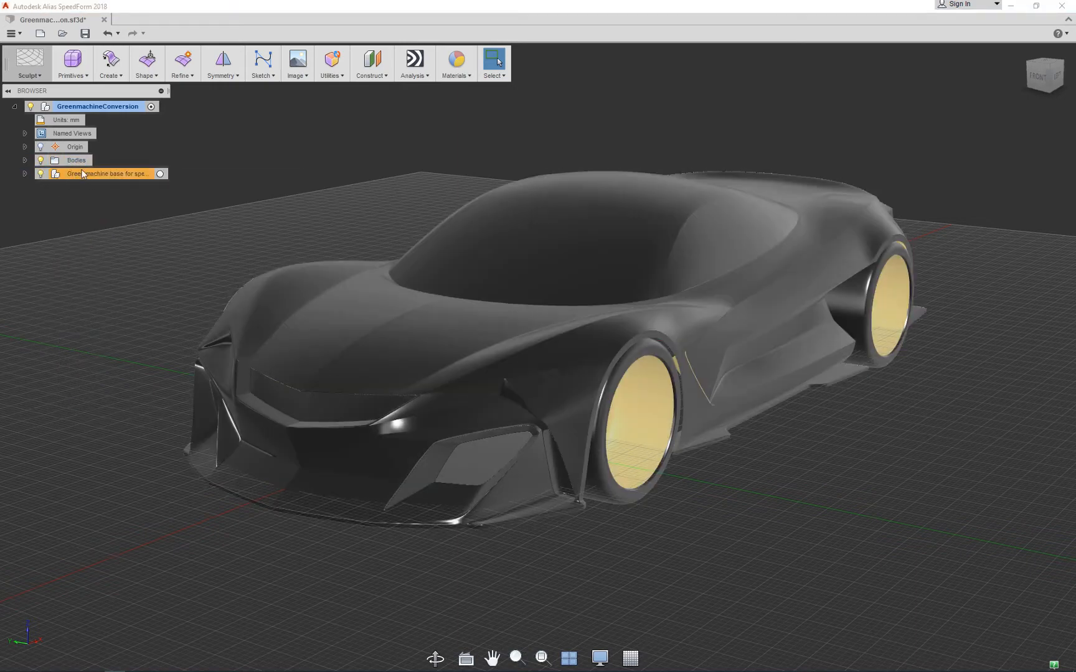
left_click(25, 173)
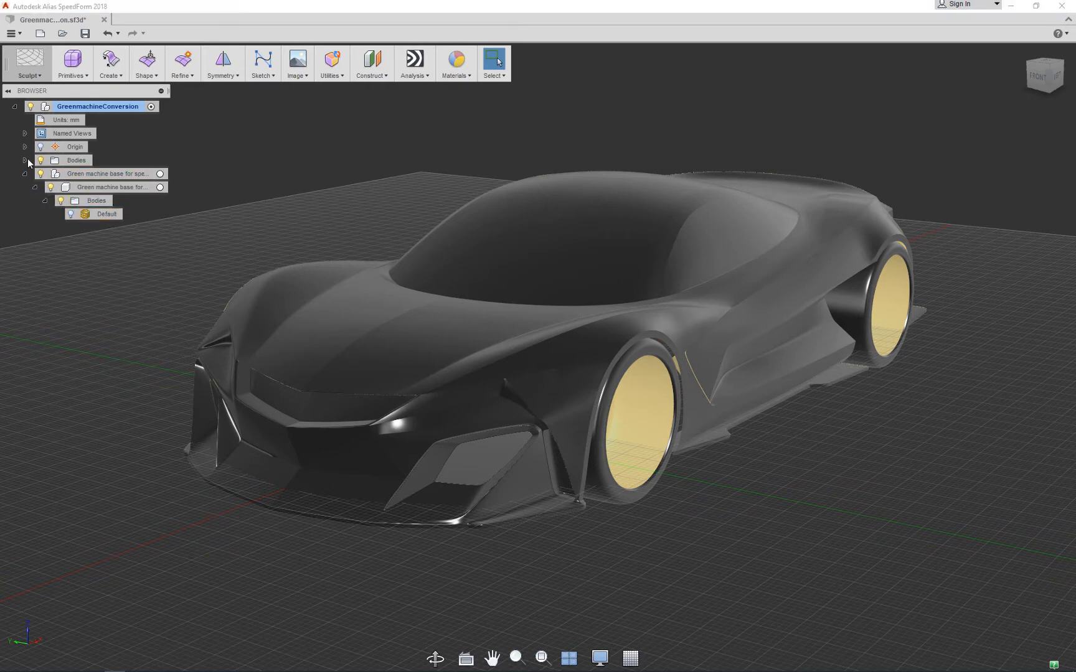
left_click(24, 159)
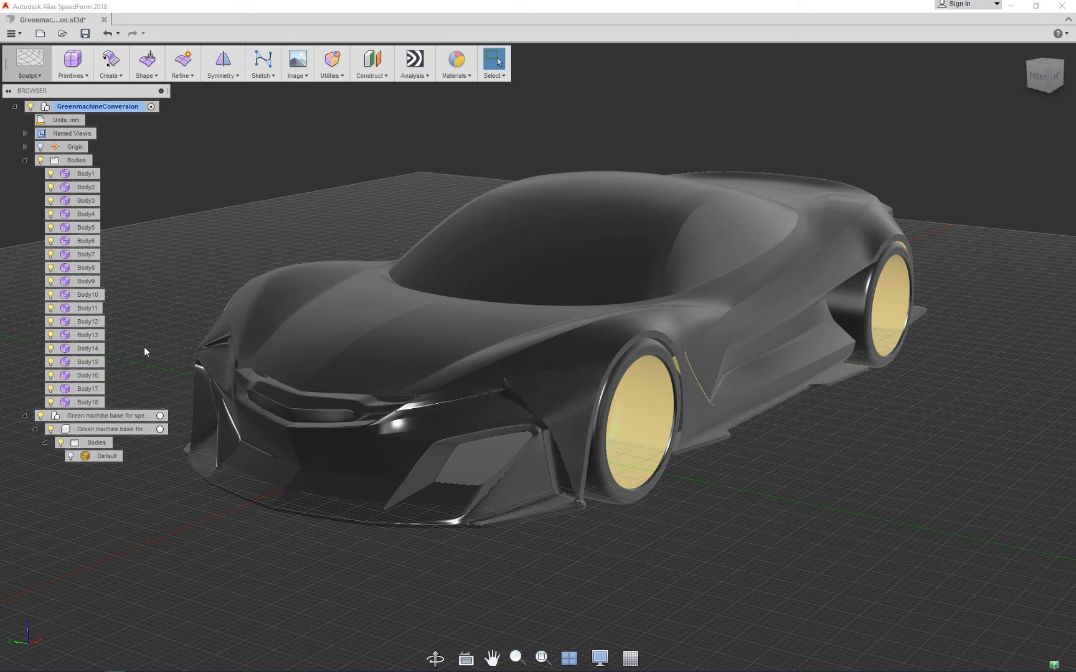
- Briefly enter form editing on the cockpit body, leave unchanged, and restore its visibility
left_click(468, 300)
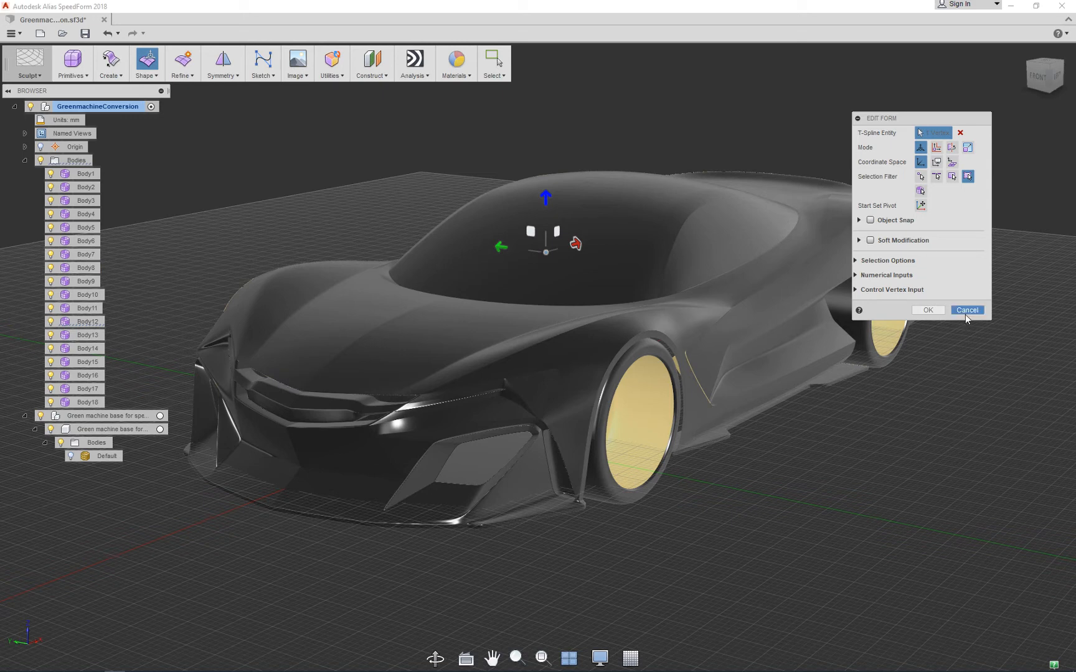
left_click(966, 310)
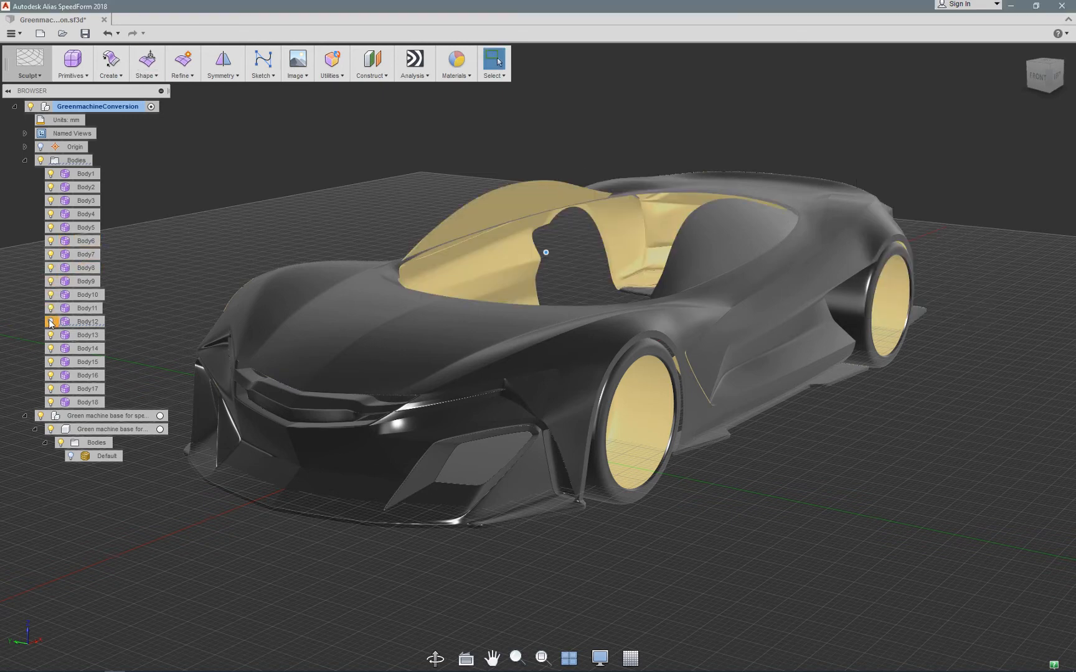
left_click(86, 173)
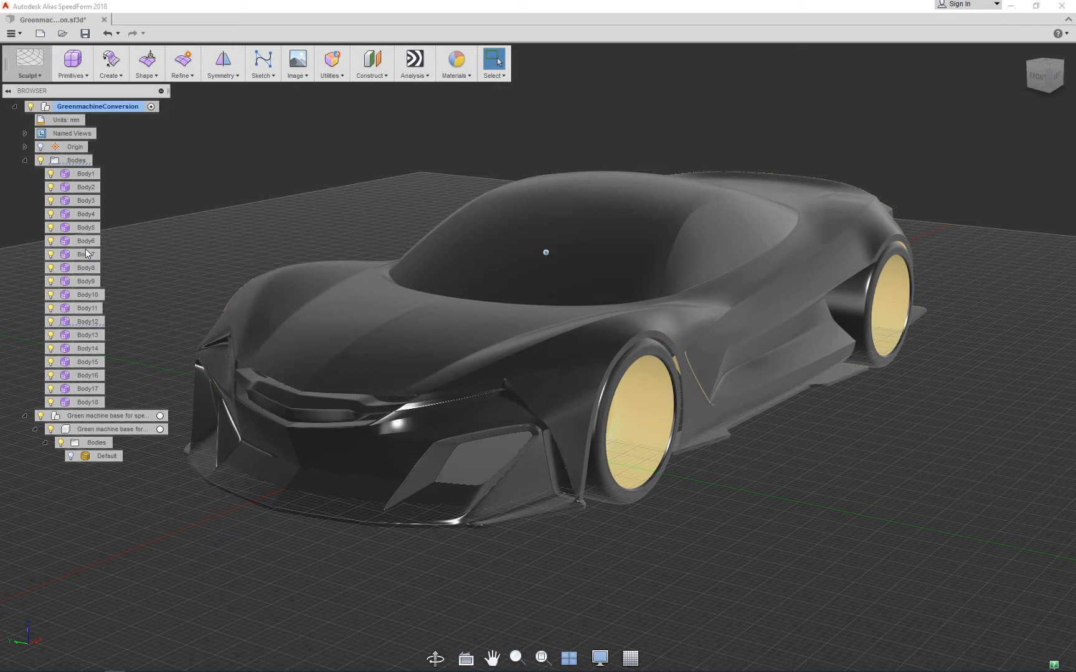
left_click(86, 268)
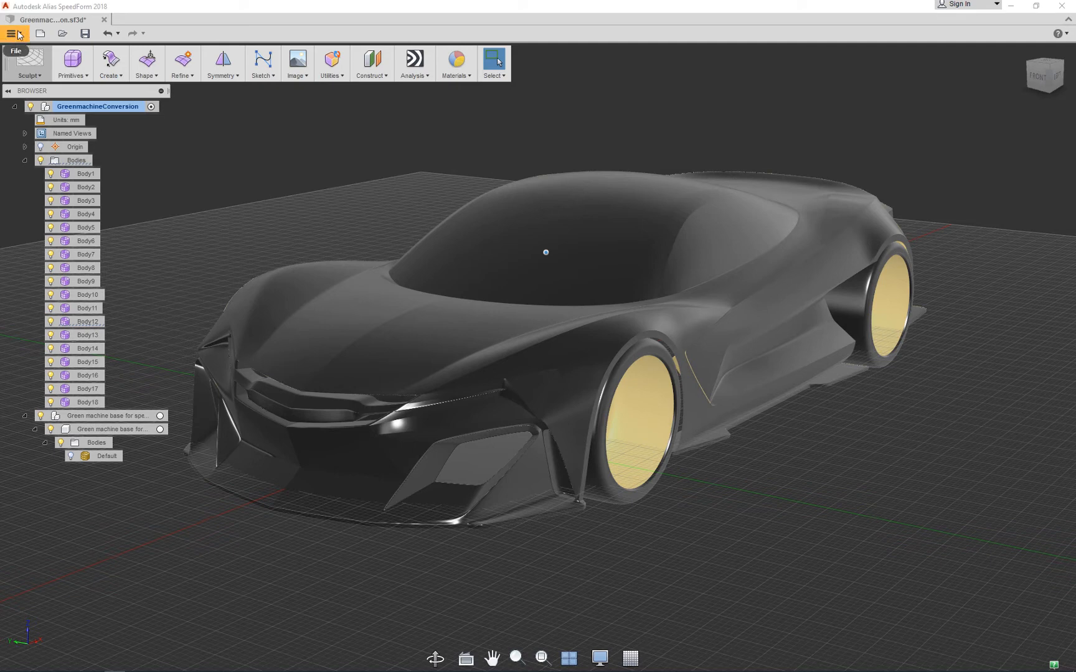
- Bring up the File menu to reach Send to Alias
left_click(12, 32)
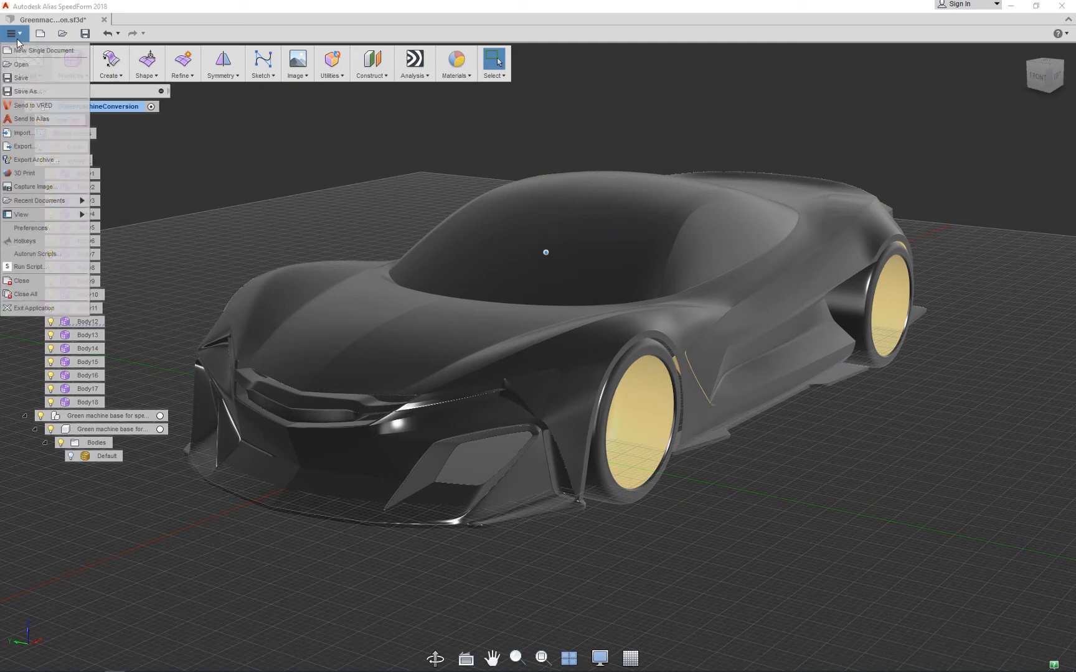
mouse_move(37, 254)
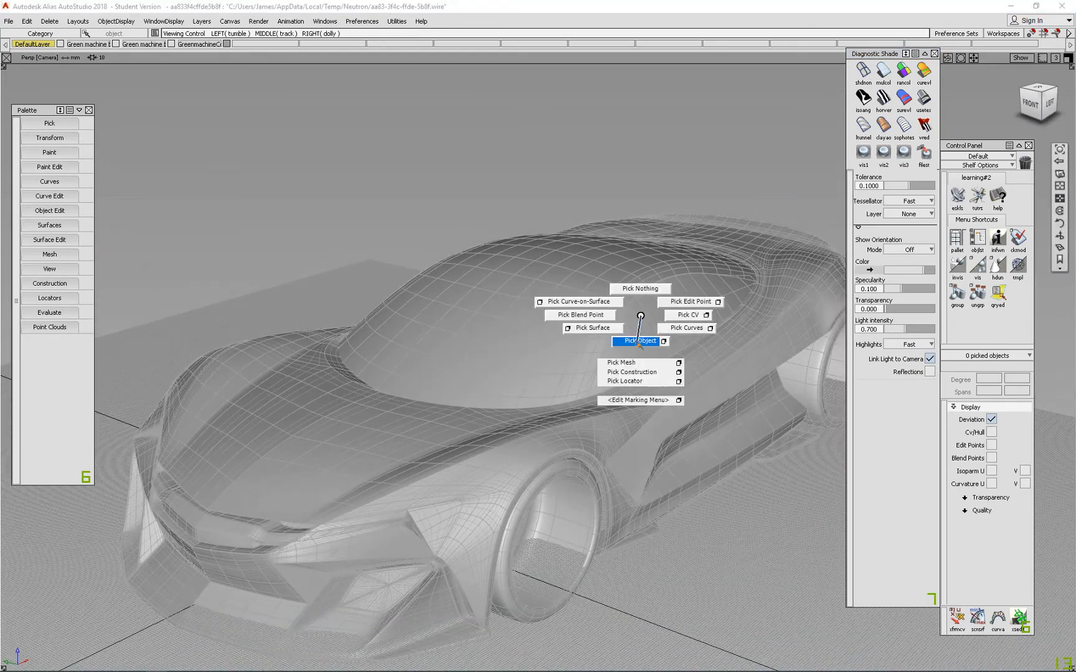
left_click(637, 342)
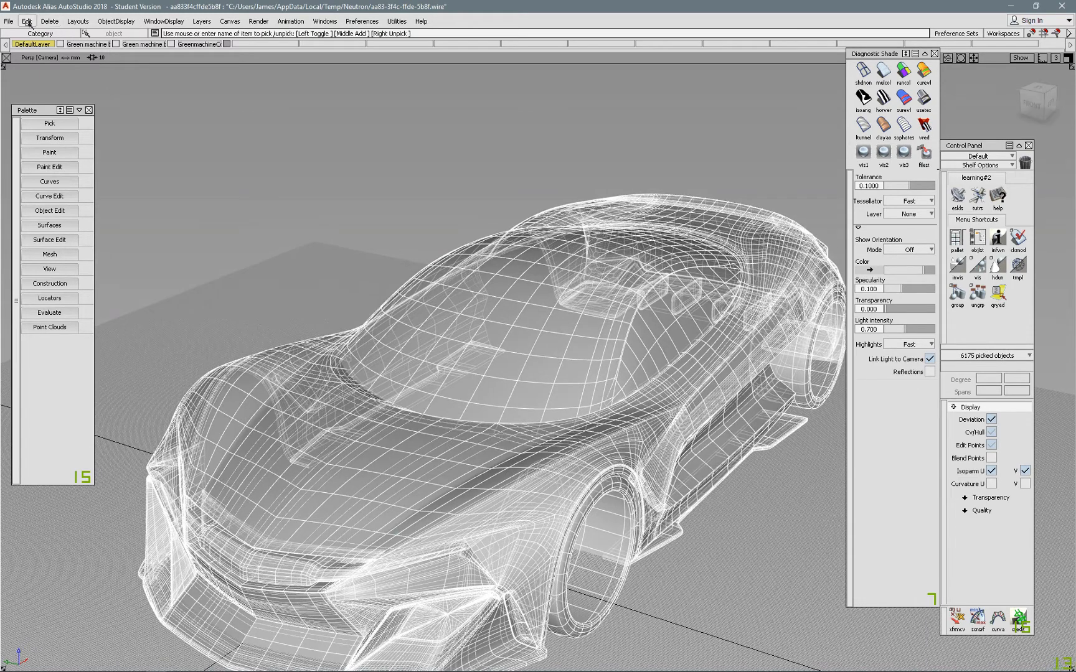
left_click(497, 373)
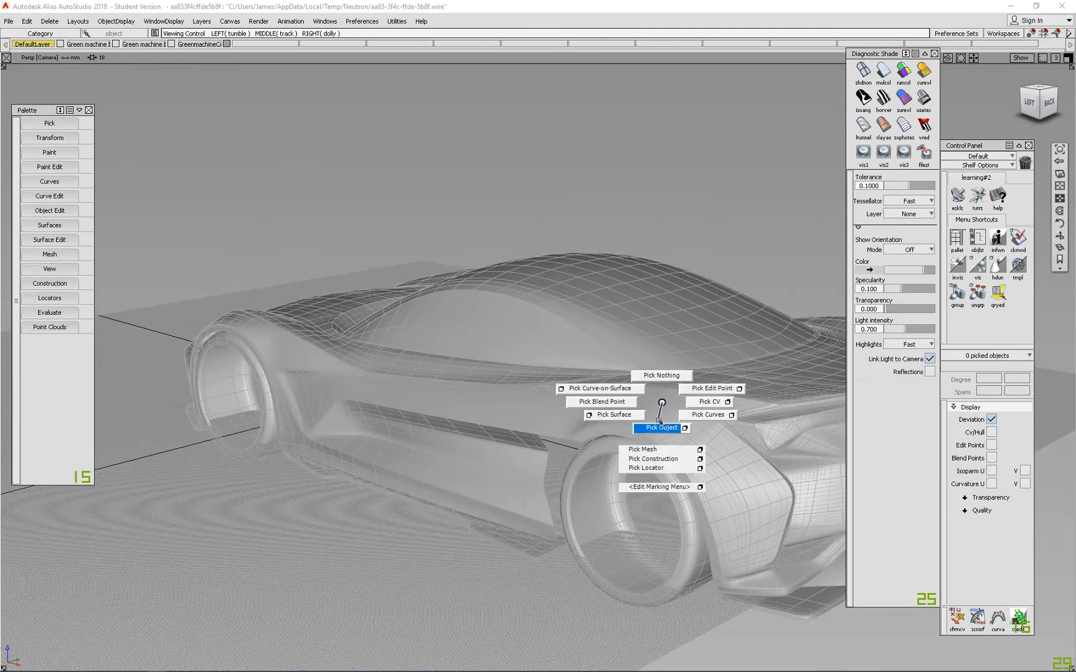
left_click(660, 428)
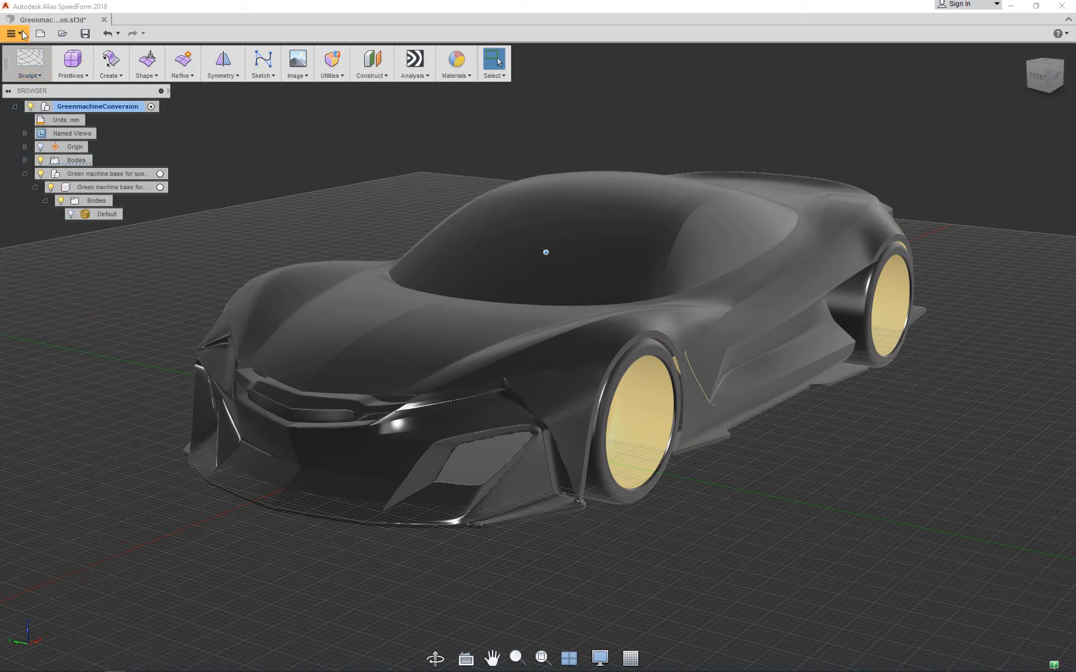
- Set the Alias SpeedForm preference T-Spline to NURBS Conversion to As large as possible
left_click(11, 33)
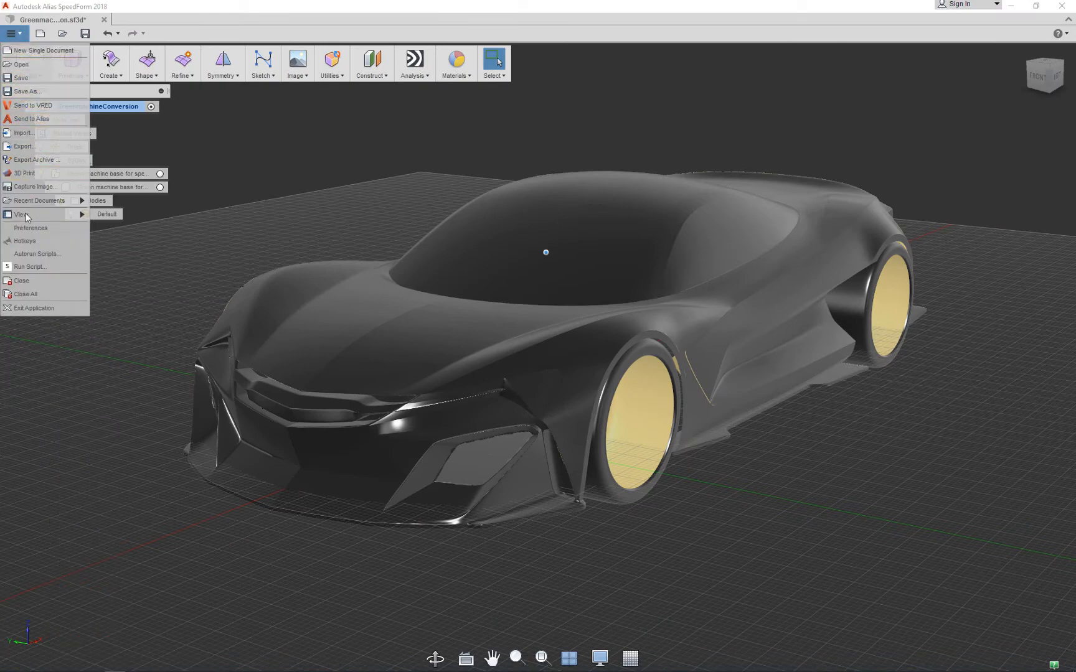
left_click(30, 228)
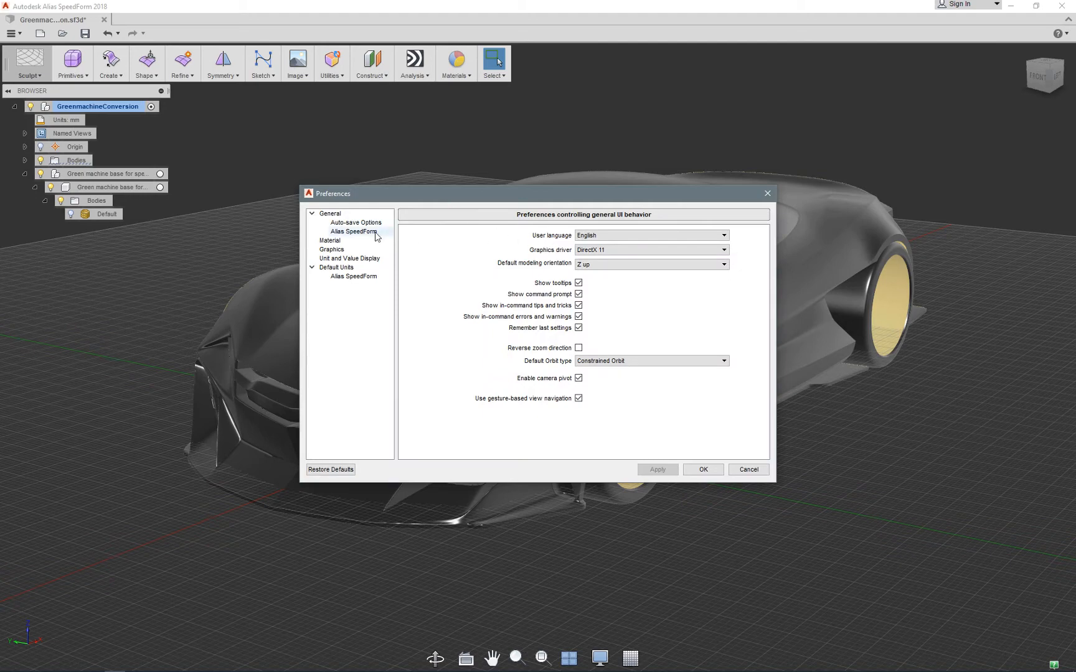
left_click(354, 231)
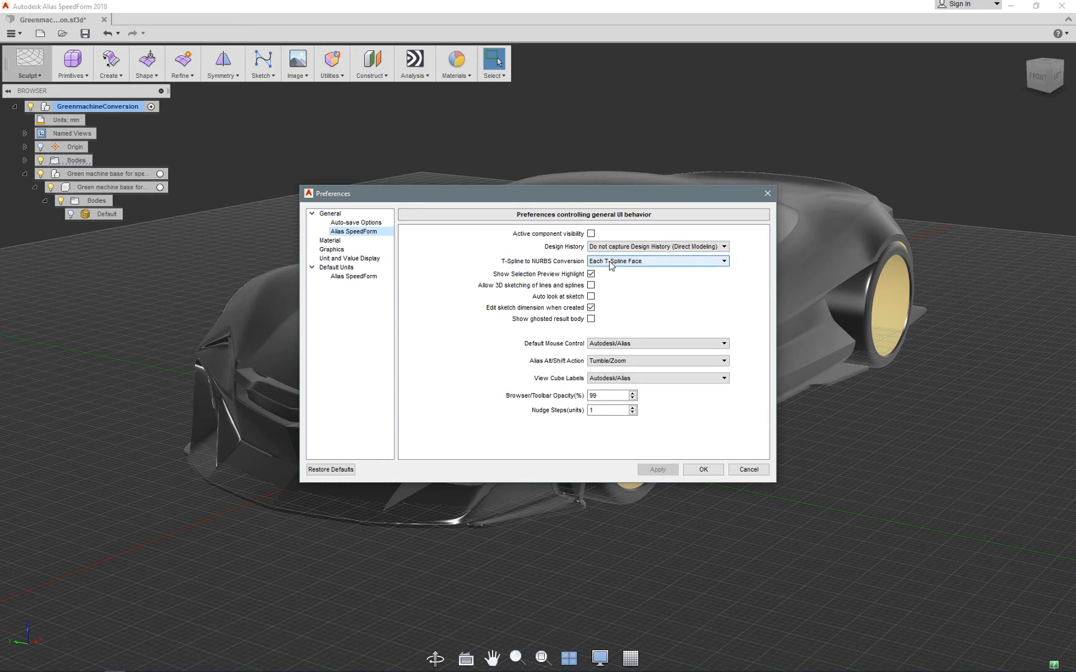
left_click(723, 260)
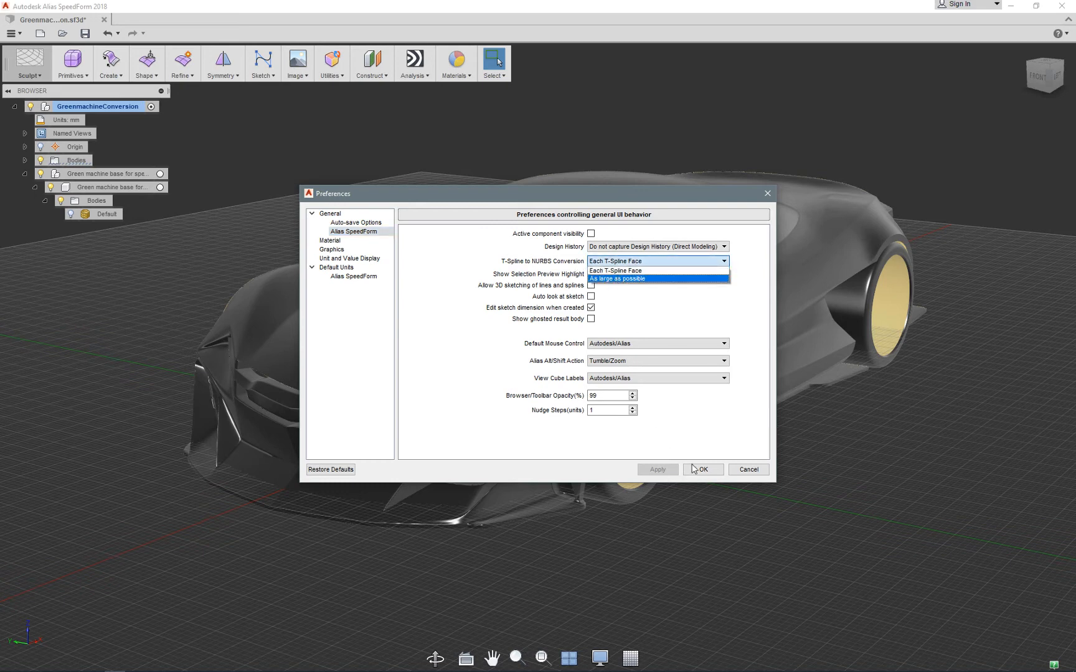
left_click(701, 470)
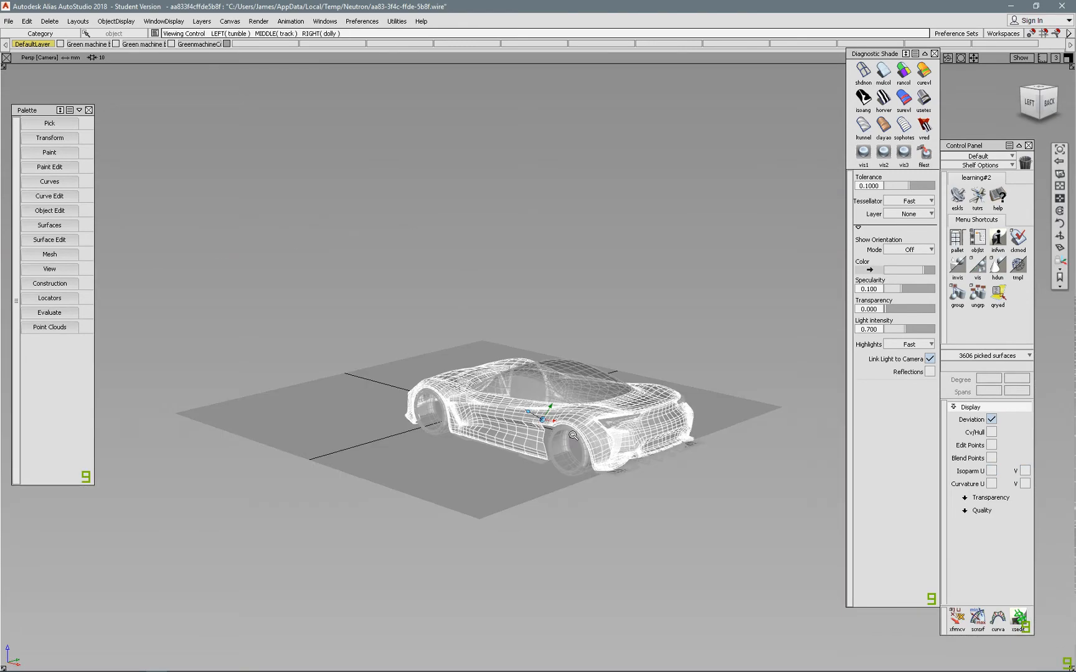
- Pick the imported bodies as objects via the marking menu and move the second body above the first
right_click(703, 329)
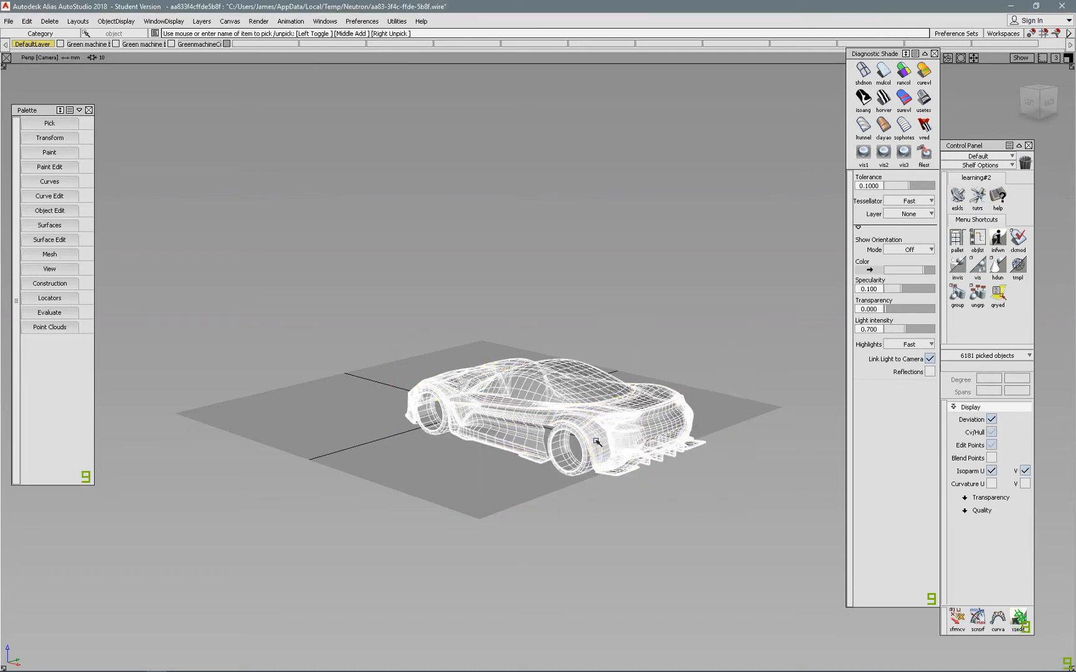
right_click(597, 441)
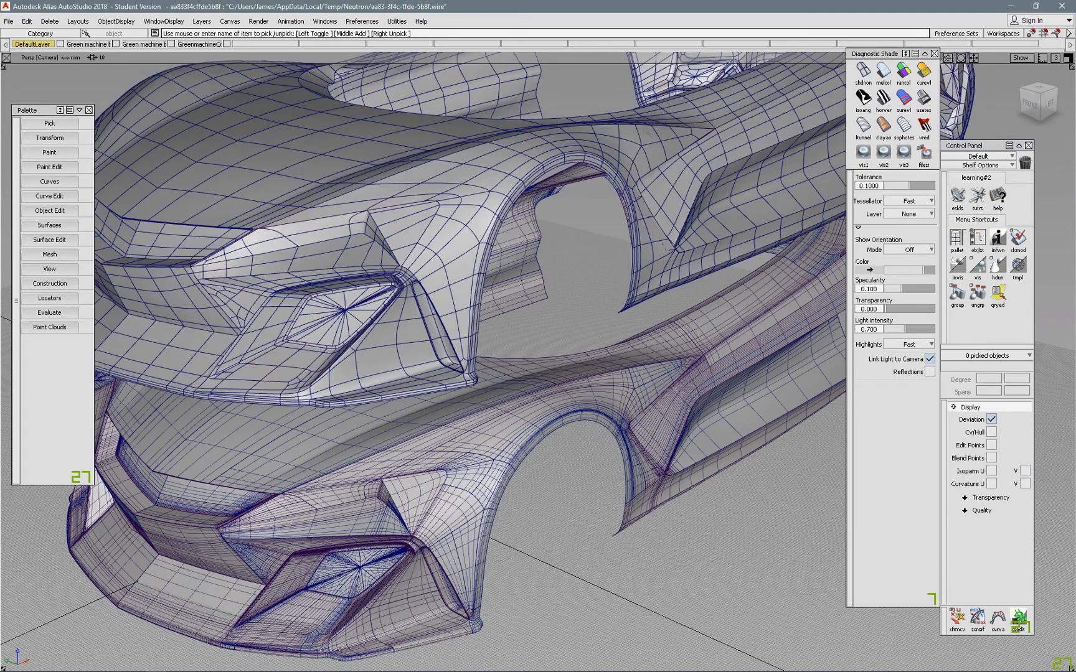
left_click(624, 147)
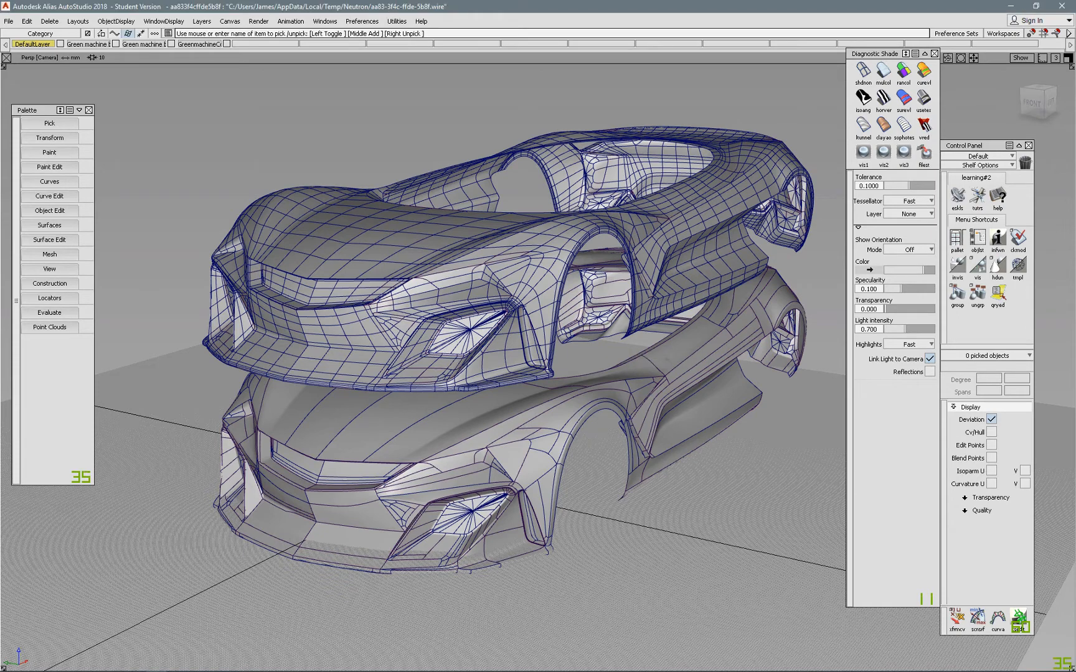
left_click(686, 349)
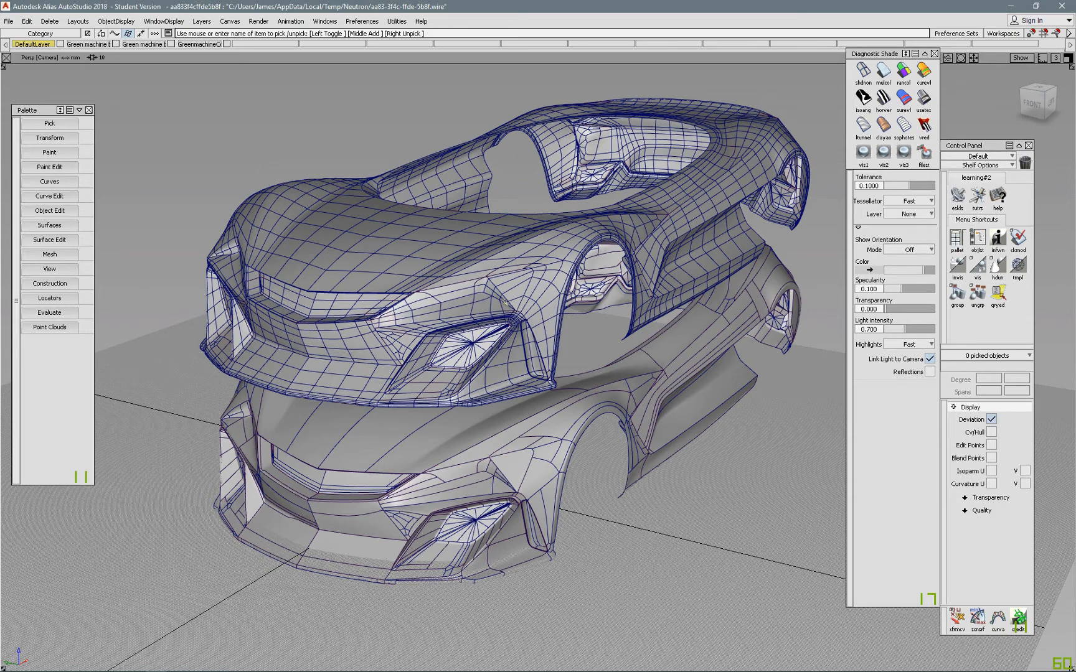
mouse_move(544, 288)
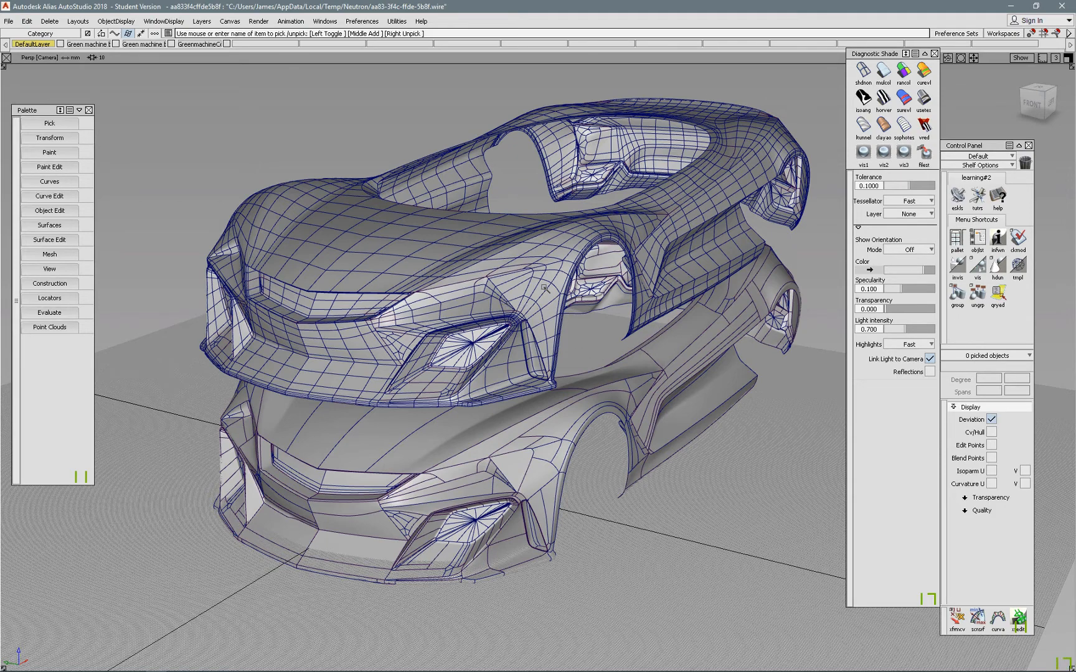